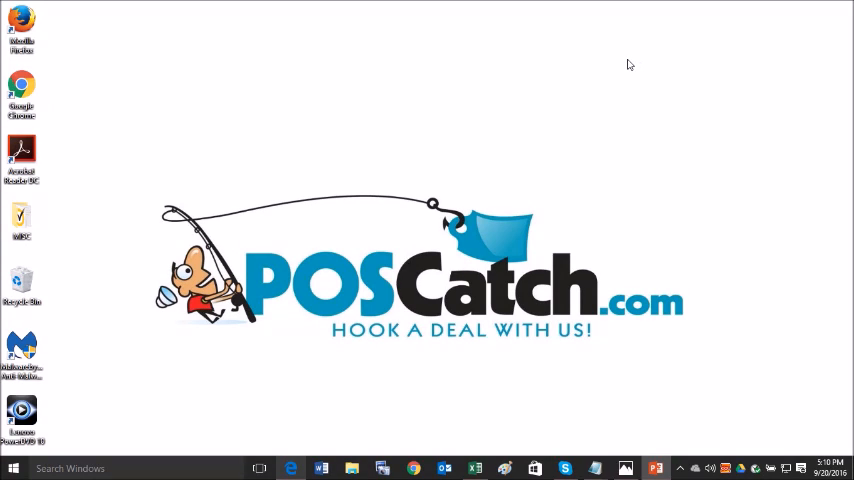
{"action": "mouse_move", "coordinate": [720, 140]}
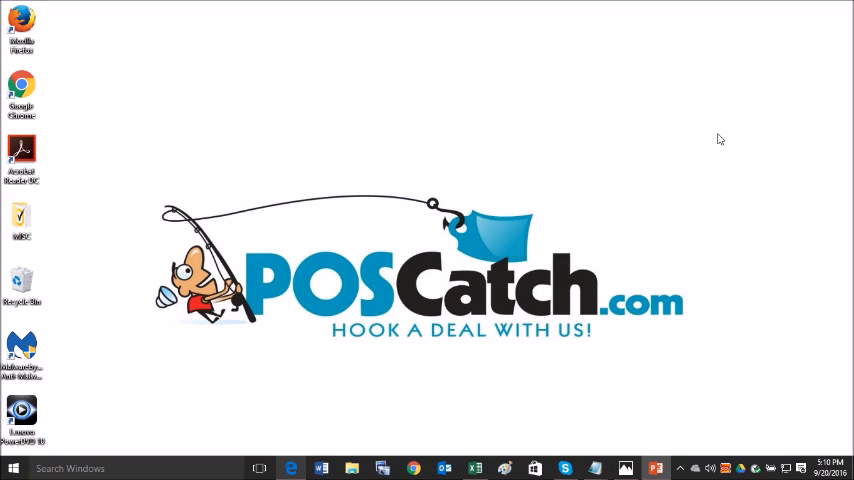
{"action": "mouse_move", "coordinate": [820, 194]}
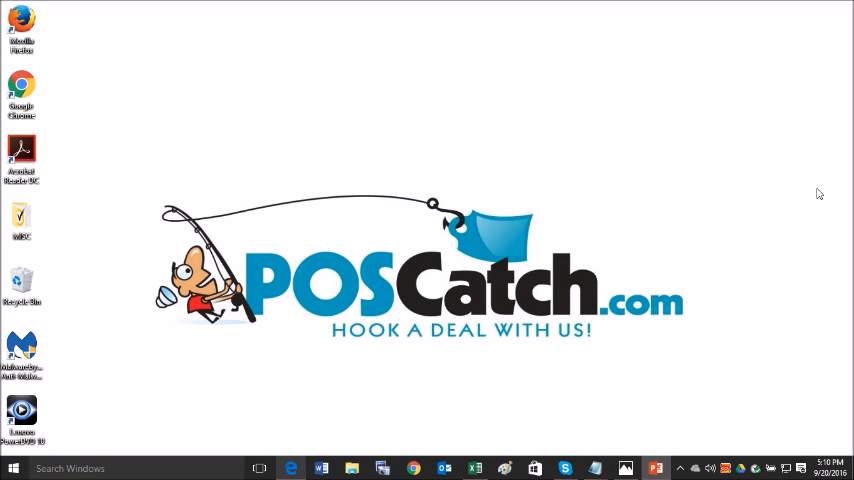
{"action": "mouse_move", "coordinate": [800, 246]}
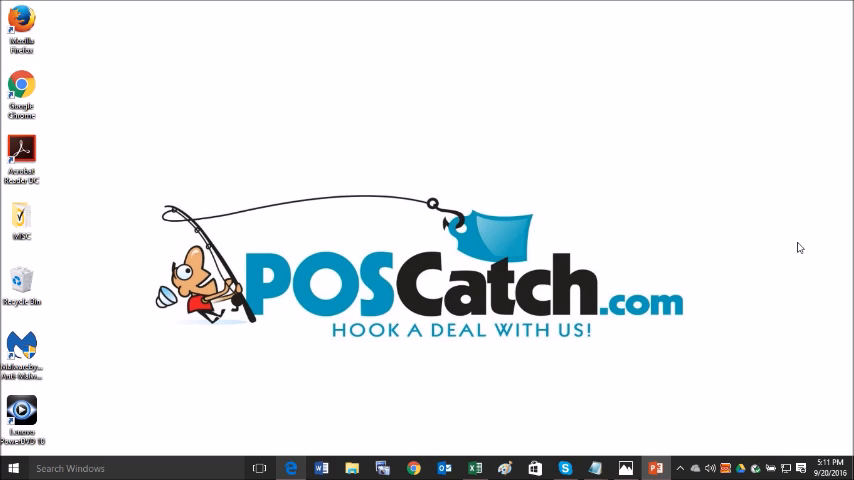
{"action": "mouse_move", "coordinate": [696, 234]}
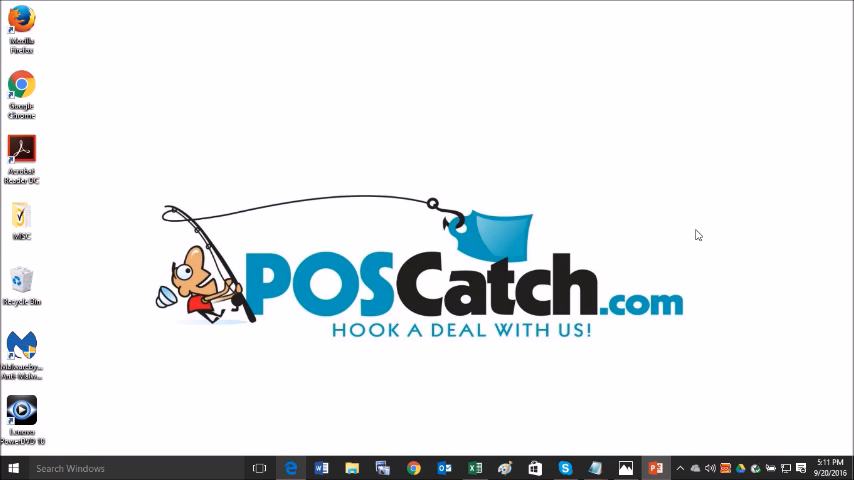
{"action": "mouse_move", "coordinate": [572, 284]}
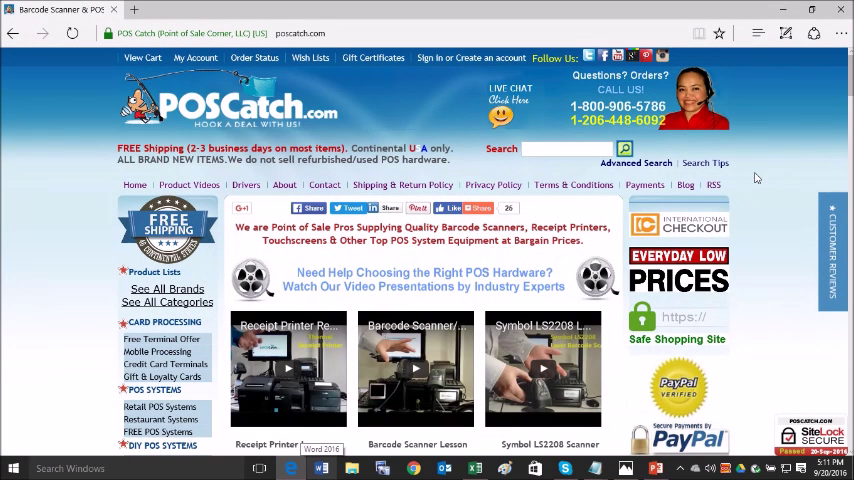
{"action": "mouse_move", "coordinate": [768, 174]}
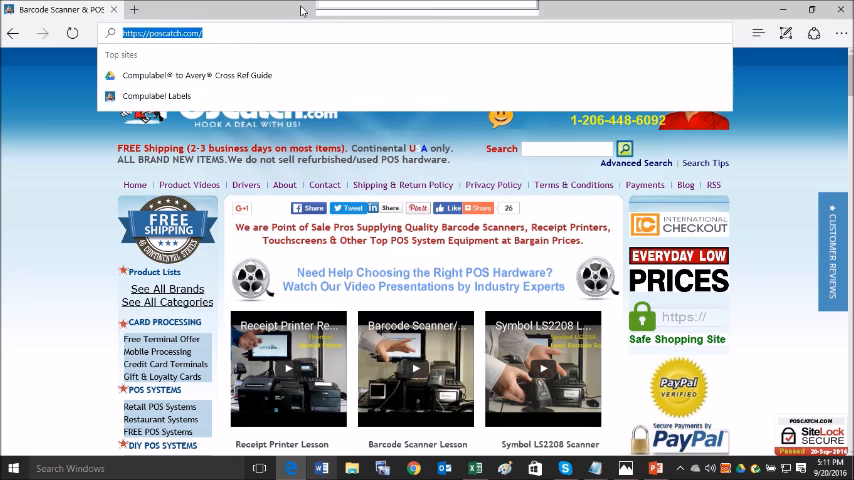
Step: Load poscatch.com and scroll down to the top POS hardware brands section
{"action": "key", "text": "Return"}
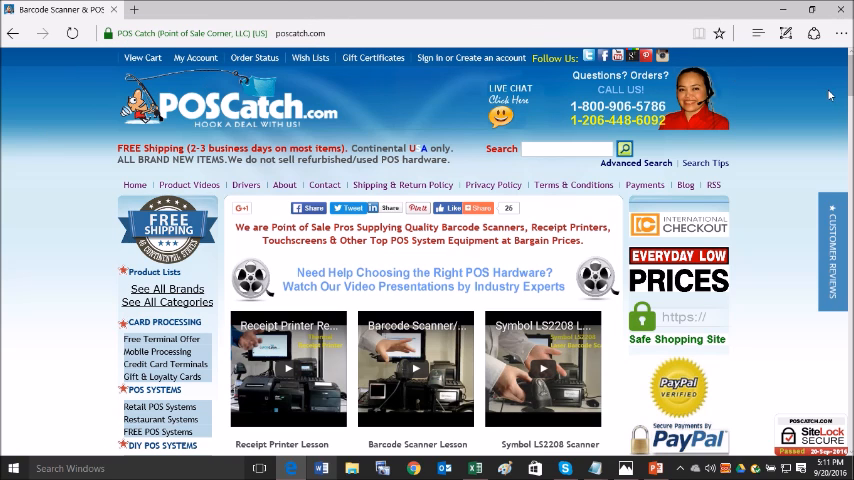
{"action": "scroll", "scroll_direction": "down", "scroll_amount": 3}
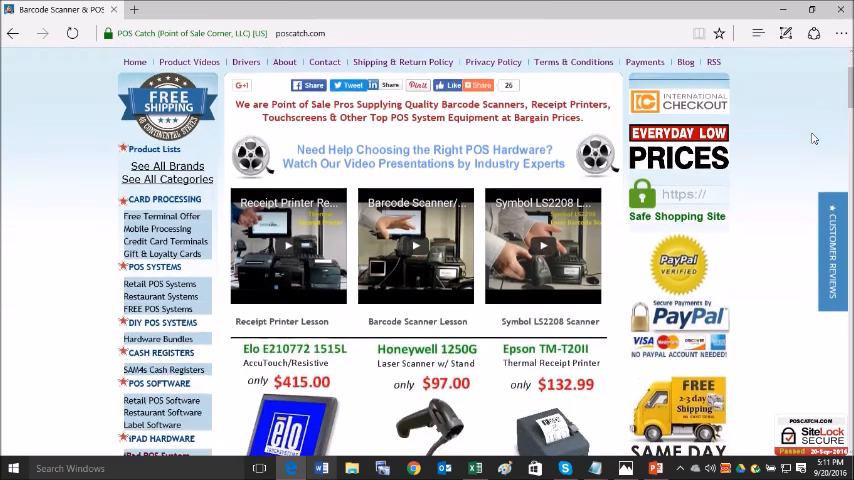
{"action": "scroll", "scroll_direction": "down", "scroll_amount": 3}
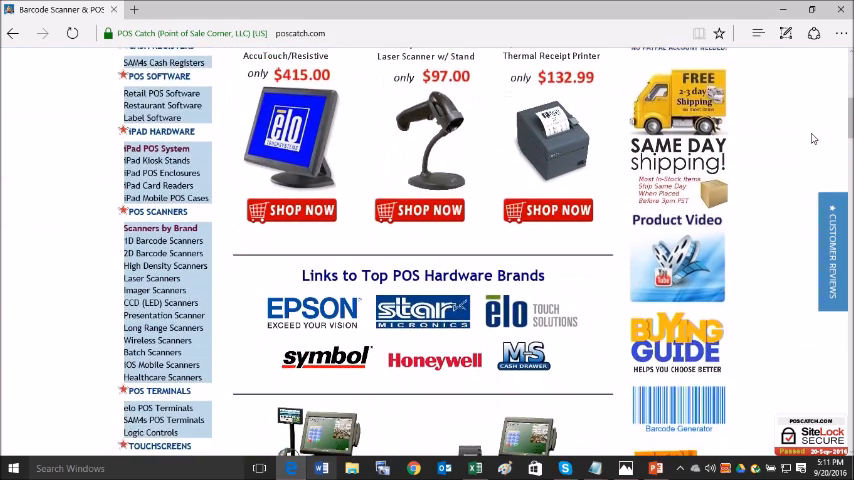
{"action": "scroll", "scroll_direction": "down", "scroll_amount": 3}
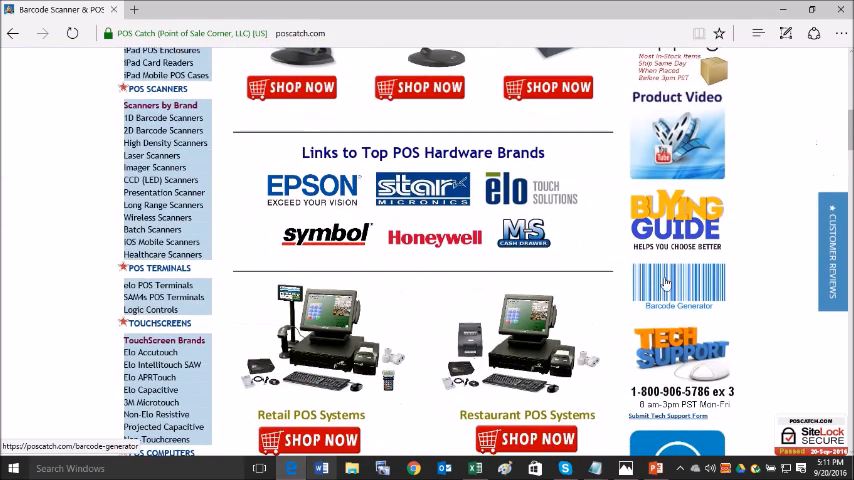
{"action": "mouse_move", "coordinate": [676, 284]}
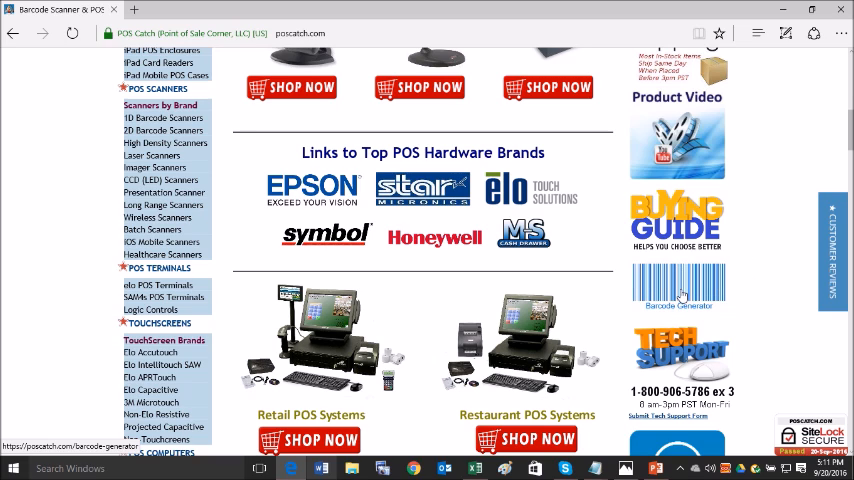
Step: Reach the sample 'Example 1234' barcode in the free generator and keep its type as CODE128 auto
{"action": "left_click", "coordinate": [680, 290]}
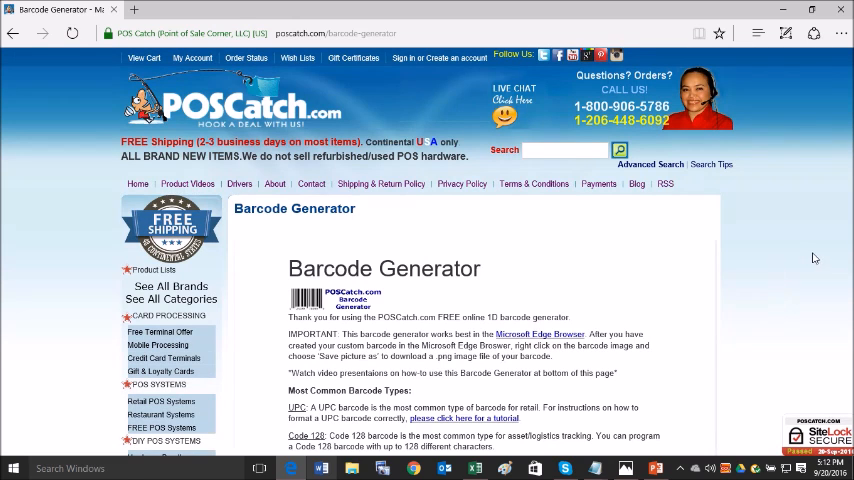
{"action": "scroll", "scroll_direction": "down", "scroll_amount": 3}
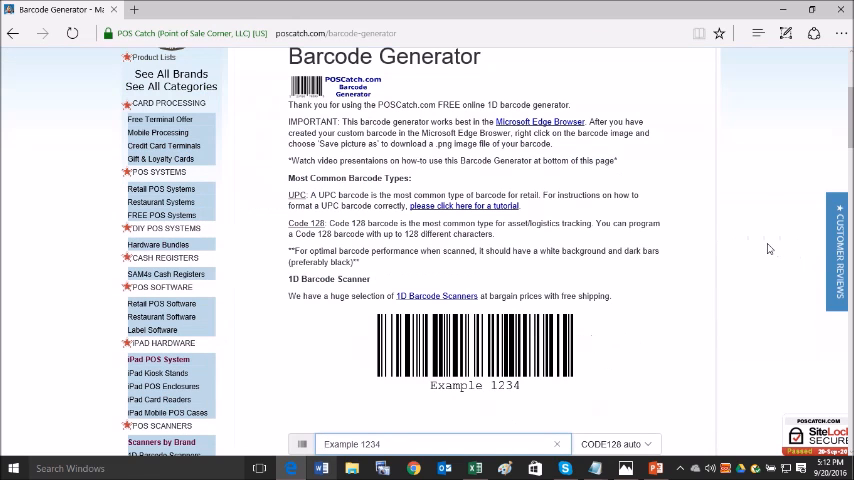
{"action": "mouse_move", "coordinate": [764, 256]}
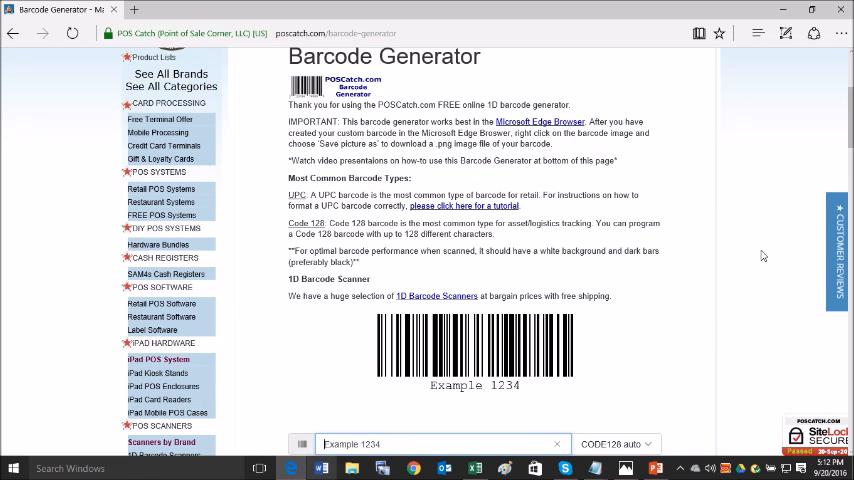
{"action": "mouse_move", "coordinate": [750, 252]}
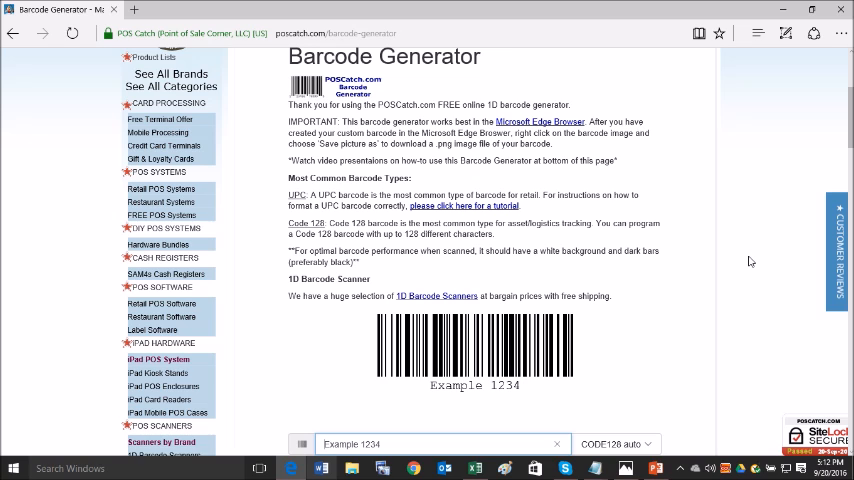
{"action": "scroll", "scroll_direction": "down", "scroll_amount": 3}
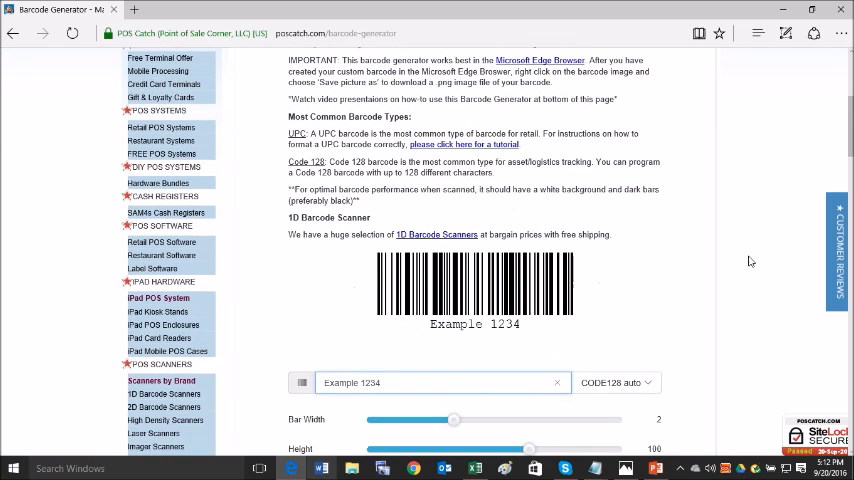
{"action": "scroll", "scroll_direction": "down", "scroll_amount": 3}
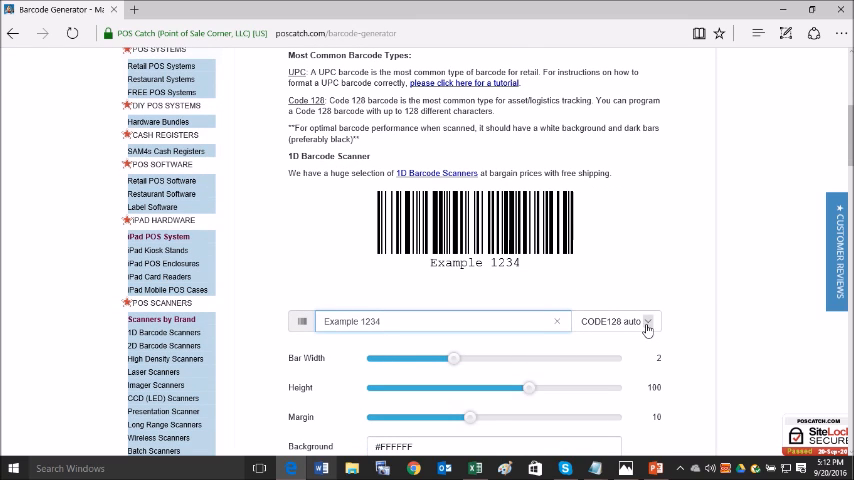
{"action": "left_click", "coordinate": [648, 320]}
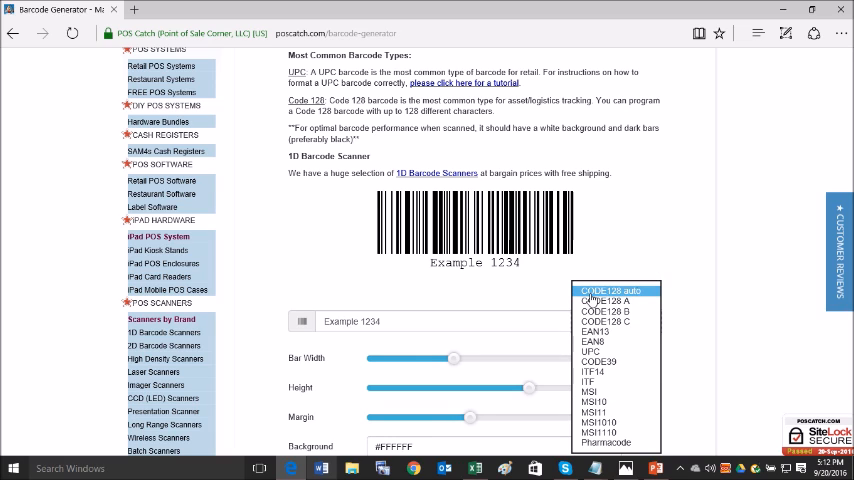
{"action": "left_click", "coordinate": [612, 290]}
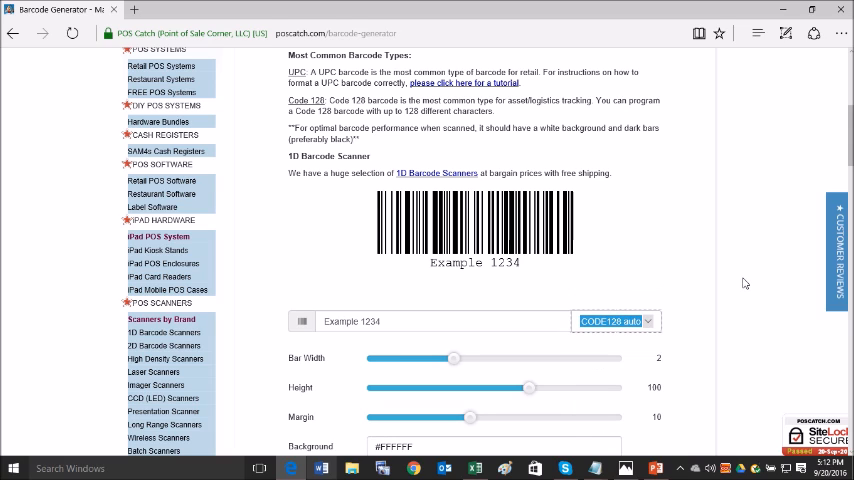
{"action": "mouse_move", "coordinate": [452, 282]}
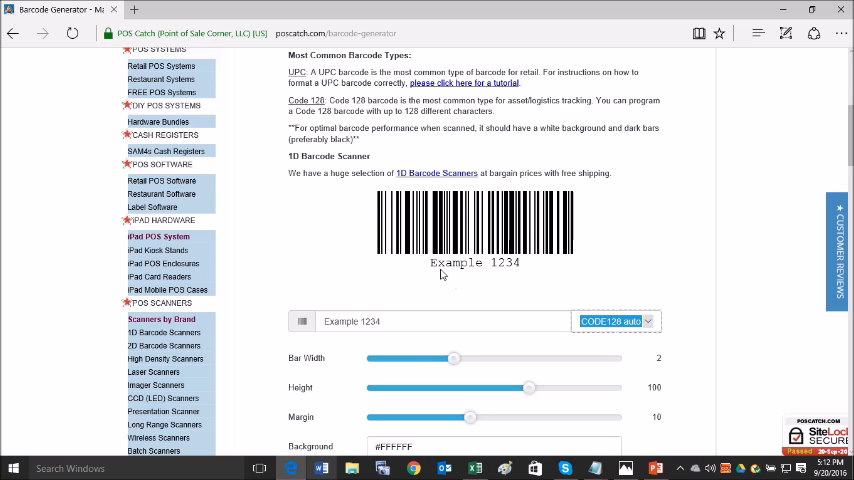
Step: Replace the sample text 'Example 1234' with 'John Smith, 1234'
{"action": "left_click", "coordinate": [392, 320]}
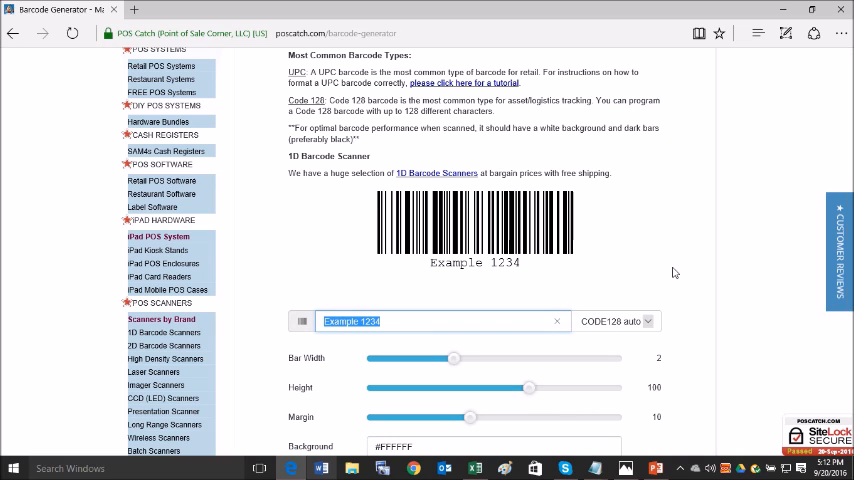
{"action": "type", "text": "John"}
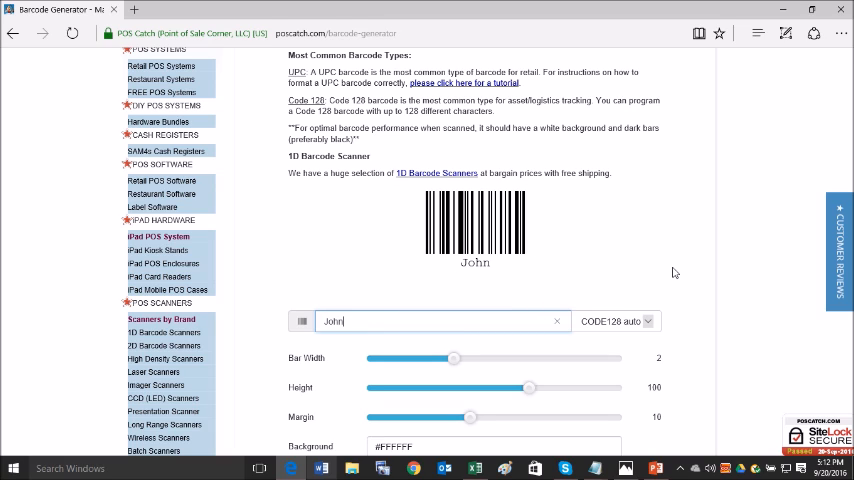
{"action": "type", "text": "Smith"}
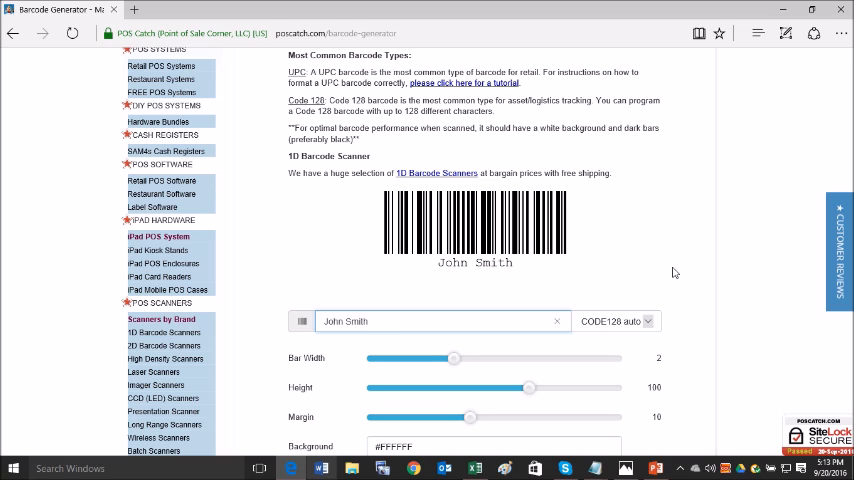
{"action": "type", "text": ", 12"}
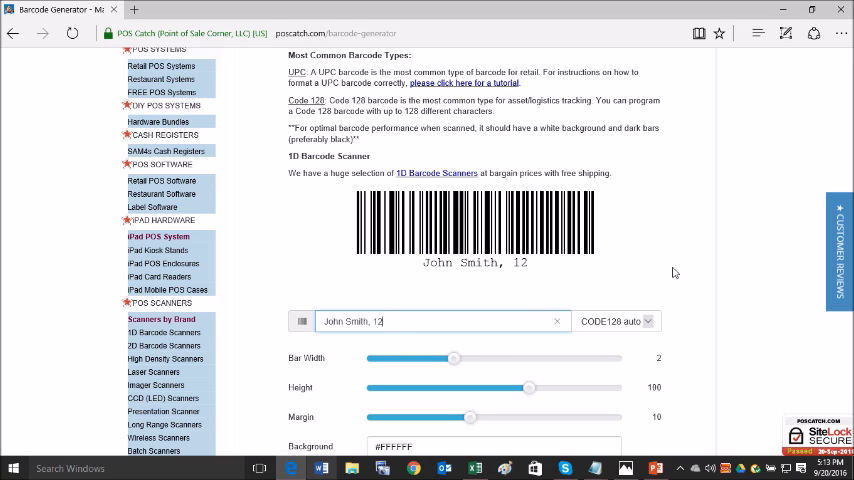
{"action": "type", "text": "34"}
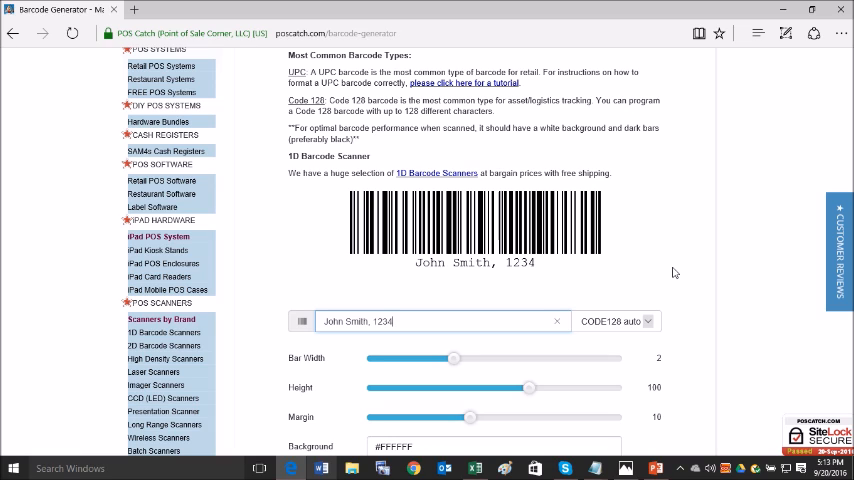
Step: Retype the whole barcode text as 'Smith, John'
{"action": "triple_click", "coordinate": [440, 320]}
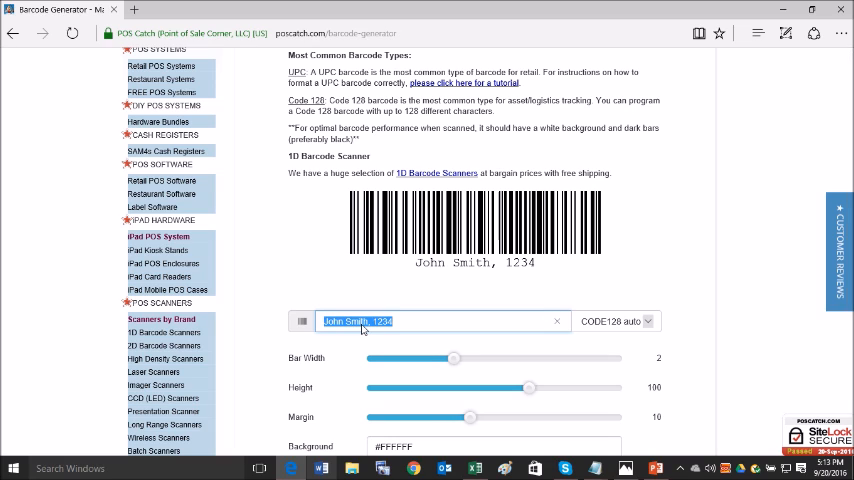
{"action": "type", "text": "Smith"}
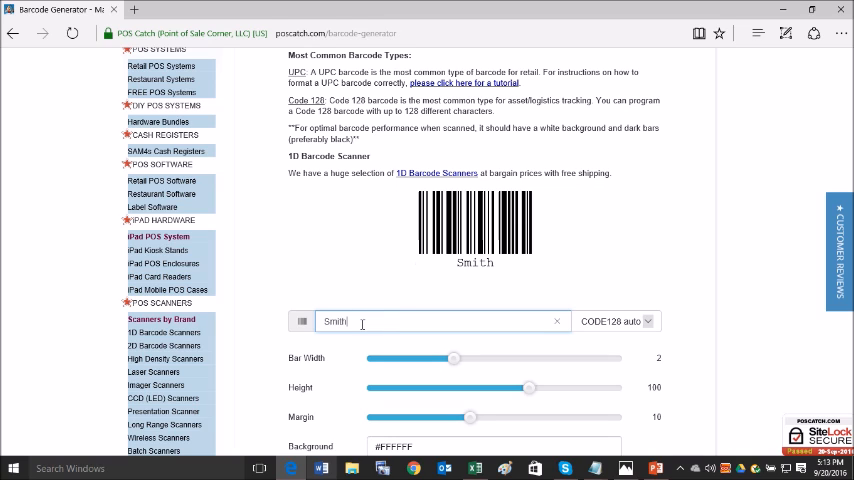
{"action": "type", "text": ", John"}
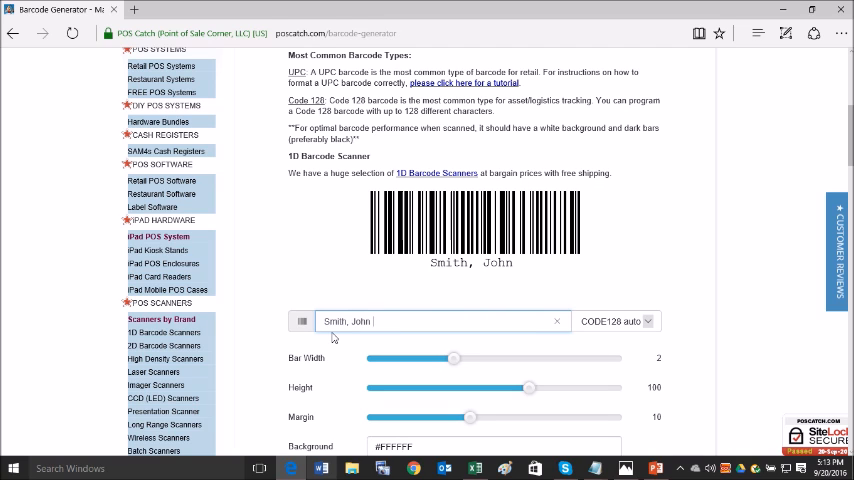
Step: Reduce Bar Width to 1 and lower the Height, then review the remaining styling options
{"action": "scroll", "scroll_direction": "down", "scroll_amount": 3}
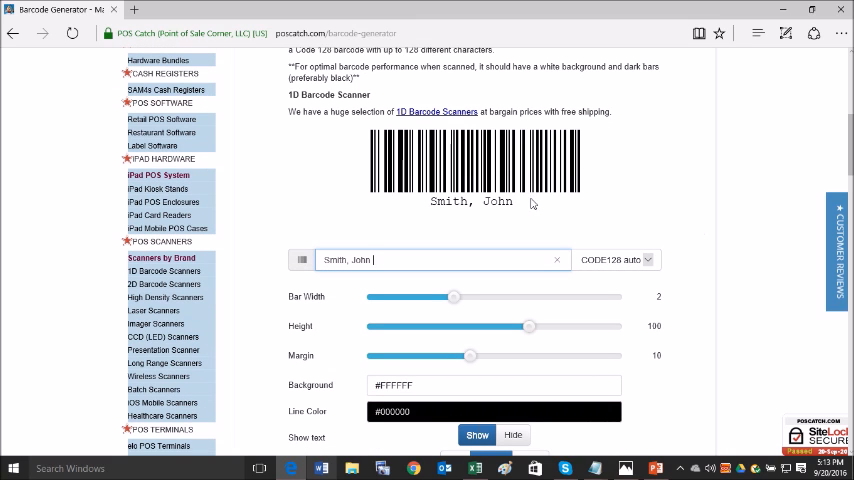
{"action": "mouse_move", "coordinate": [596, 304]}
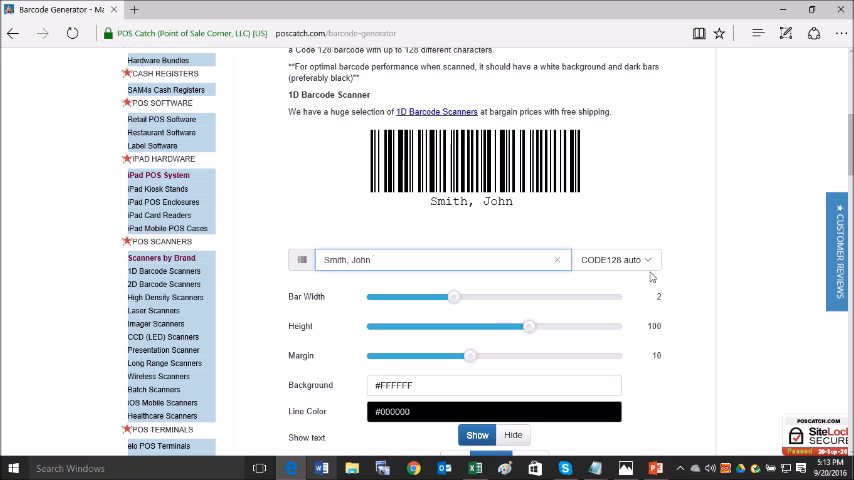
{"action": "left_click_drag", "start_coordinate": [454, 296], "coordinate": [372, 296]}
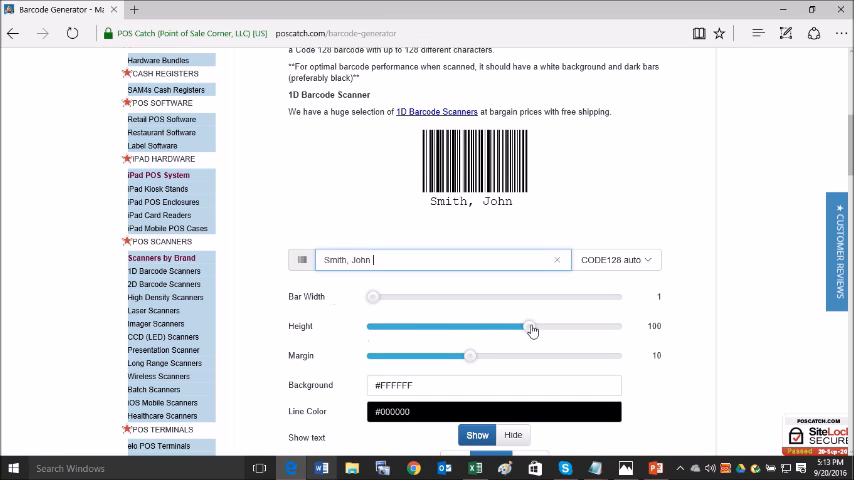
{"action": "left_click_drag", "start_coordinate": [532, 326], "coordinate": [442, 326]}
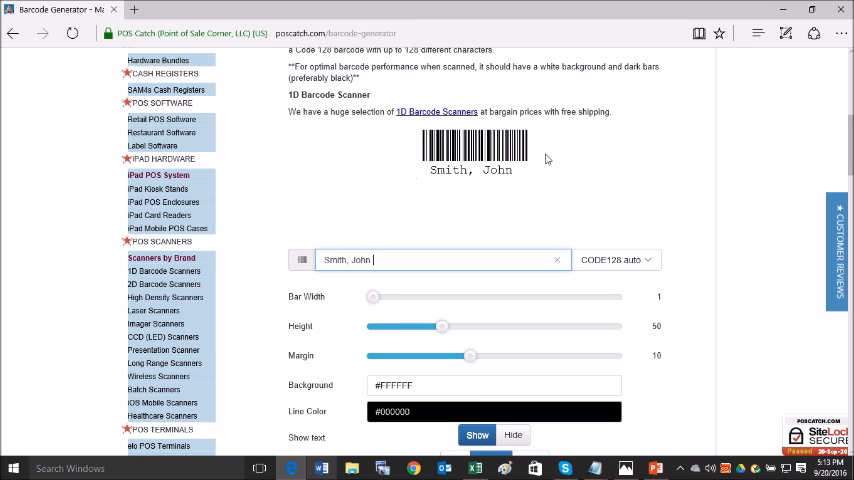
{"action": "mouse_move", "coordinate": [612, 170]}
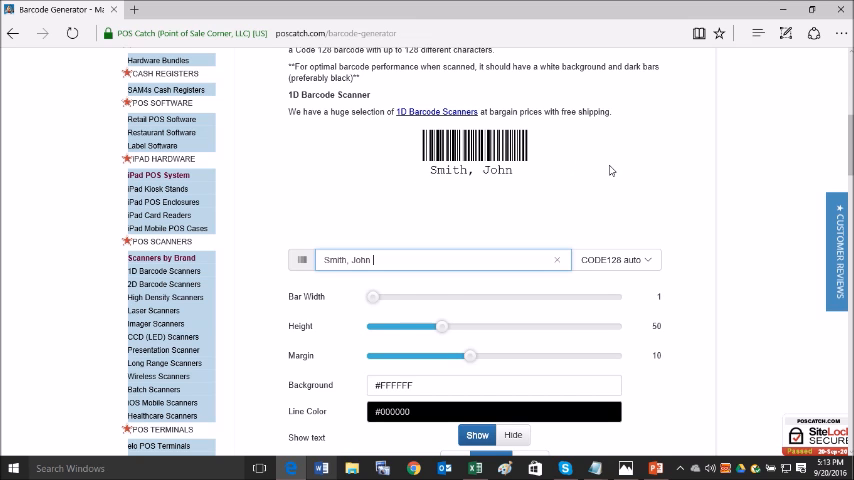
{"action": "scroll", "scroll_direction": "down", "scroll_amount": 3}
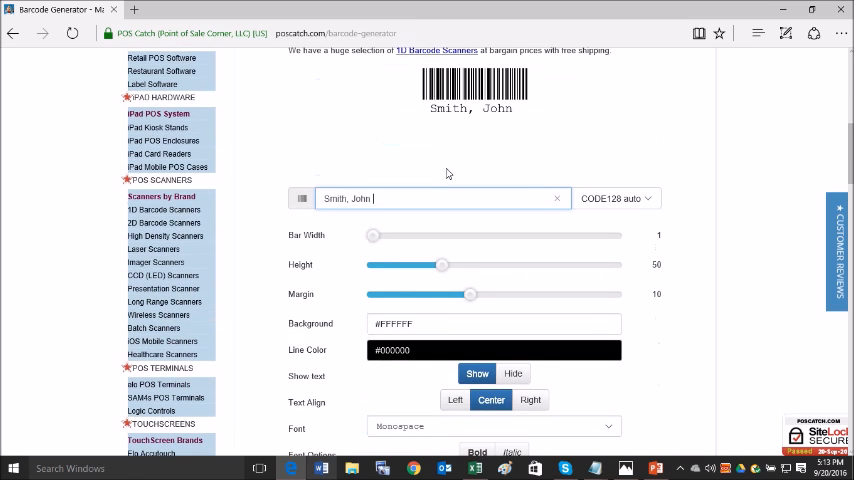
{"action": "scroll", "scroll_direction": "down", "scroll_amount": 3}
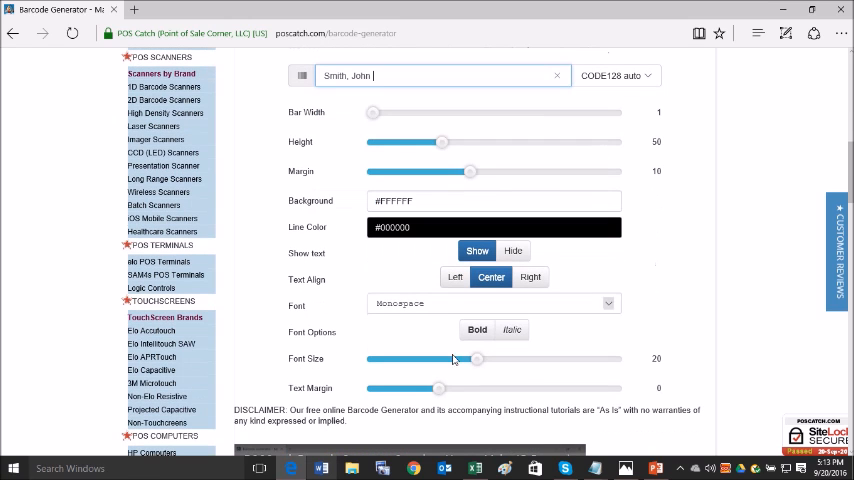
{"action": "scroll", "scroll_direction": "up", "scroll_amount": 3}
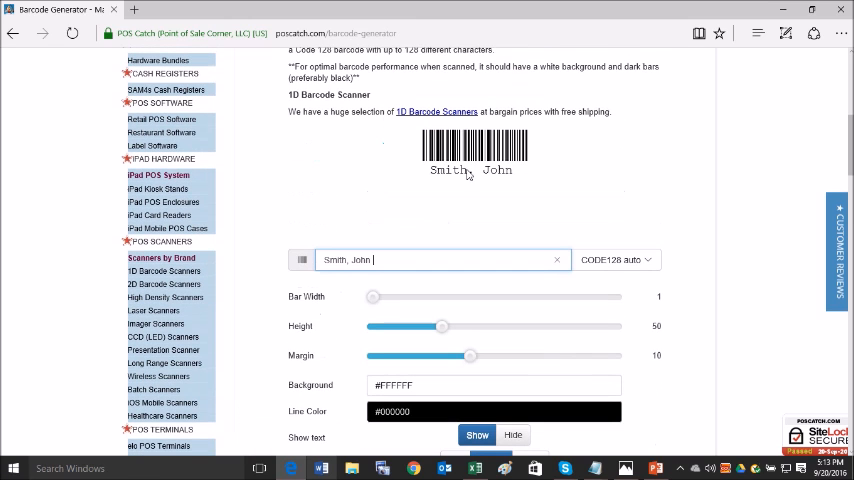
{"action": "scroll", "scroll_direction": "down", "scroll_amount": 3}
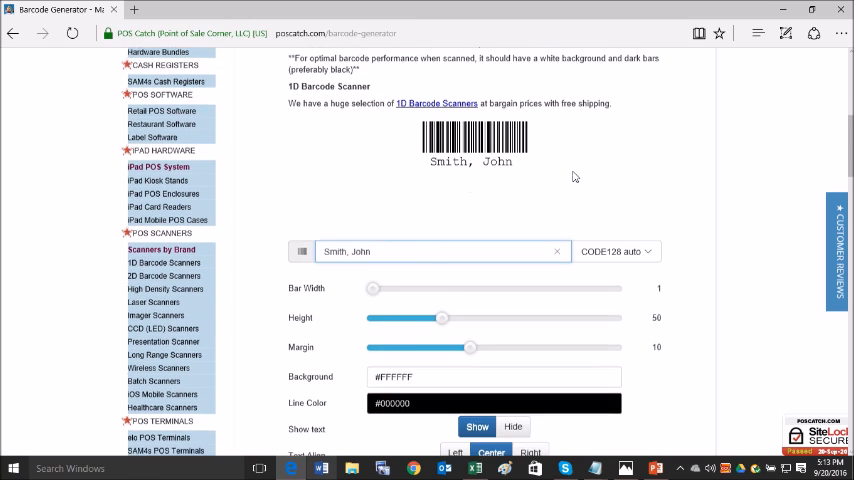
{"action": "scroll", "scroll_direction": "down", "scroll_amount": 3}
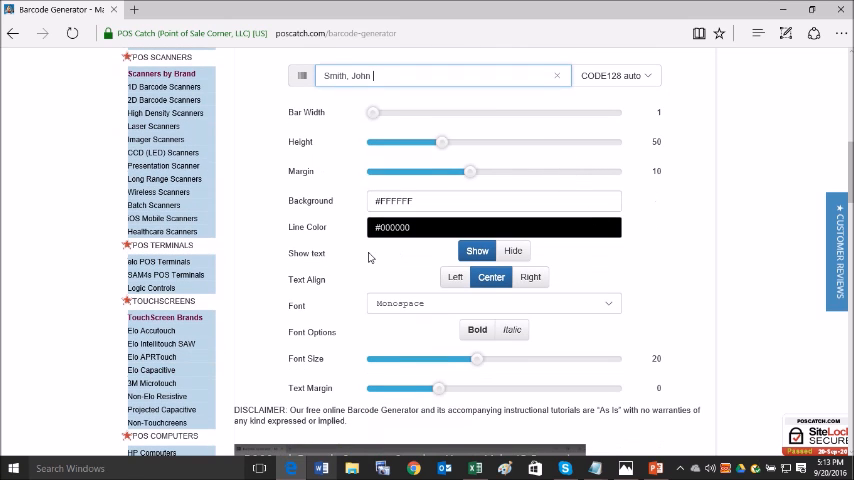
{"action": "mouse_move", "coordinate": [492, 276]}
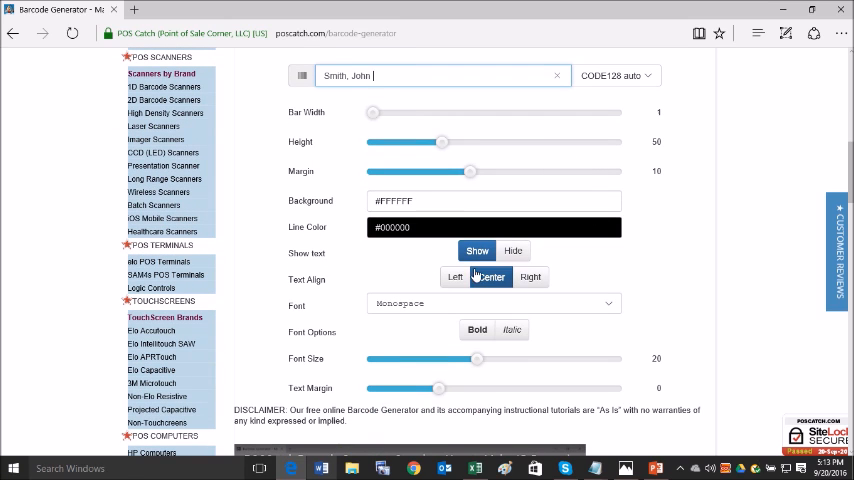
{"action": "scroll", "scroll_direction": "up", "scroll_amount": 3}
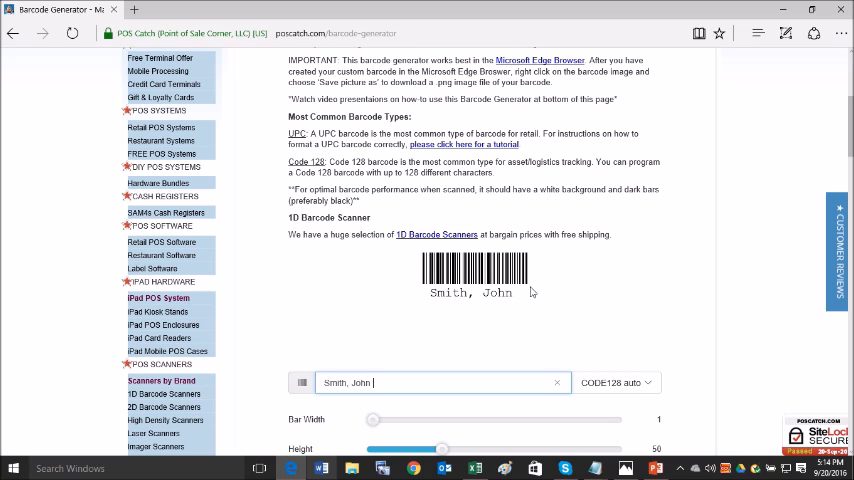
{"action": "mouse_move", "coordinate": [550, 304]}
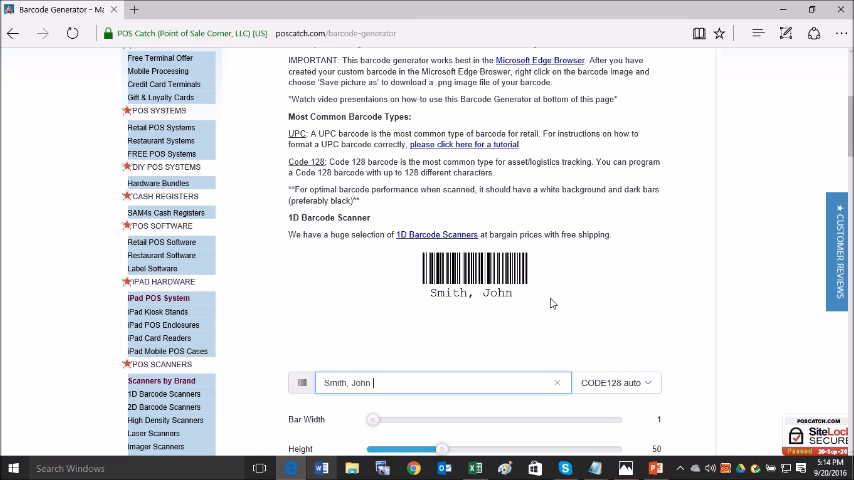
{"action": "scroll", "scroll_direction": "down", "scroll_amount": 3}
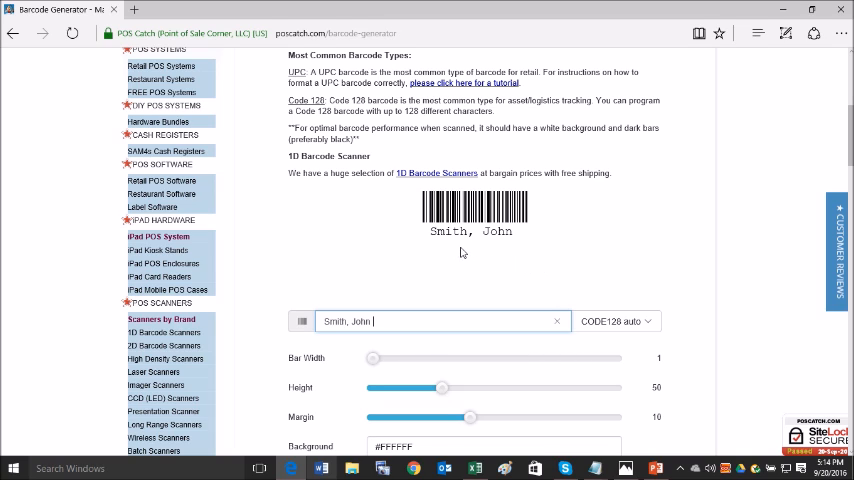
{"action": "mouse_move", "coordinate": [528, 236]}
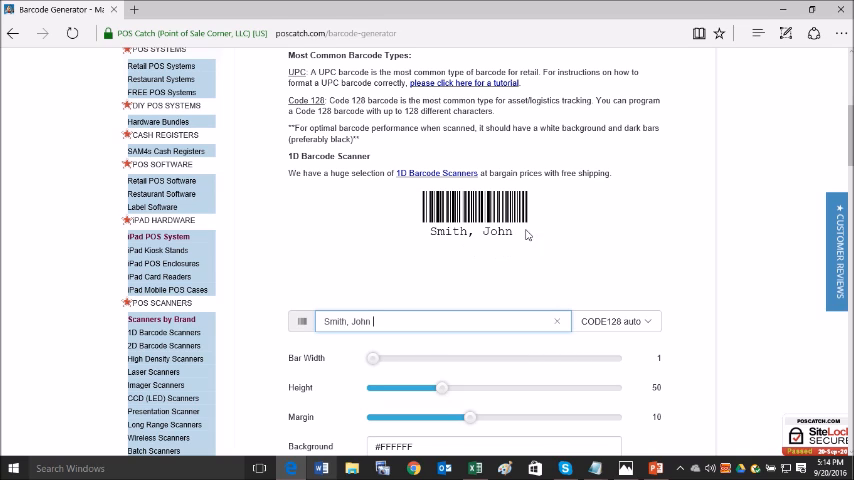
{"action": "right_click", "coordinate": [476, 210]}
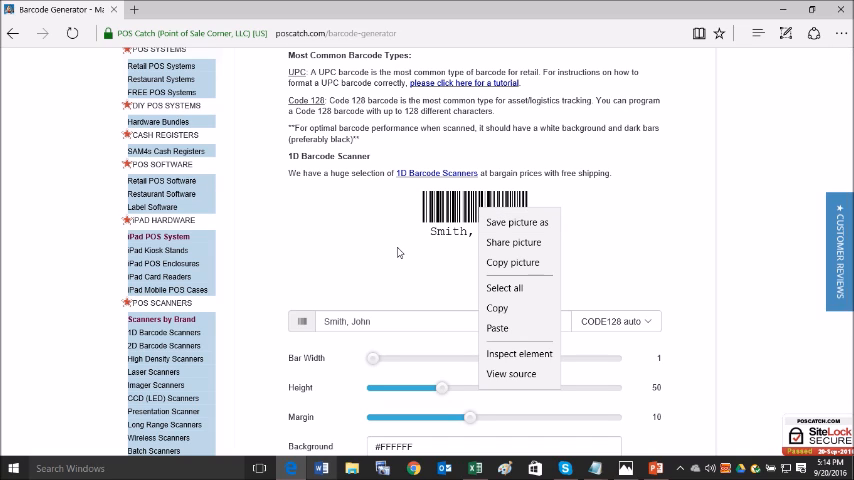
{"action": "left_click", "coordinate": [576, 264]}
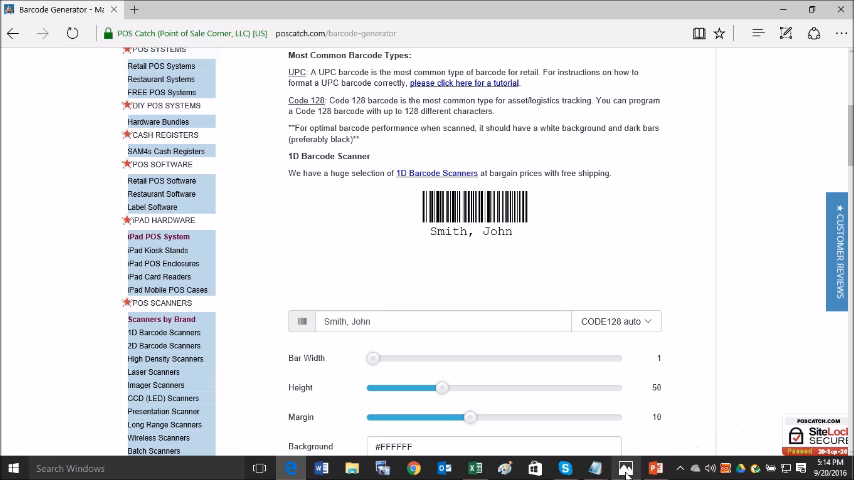
{"action": "left_click", "coordinate": [624, 468]}
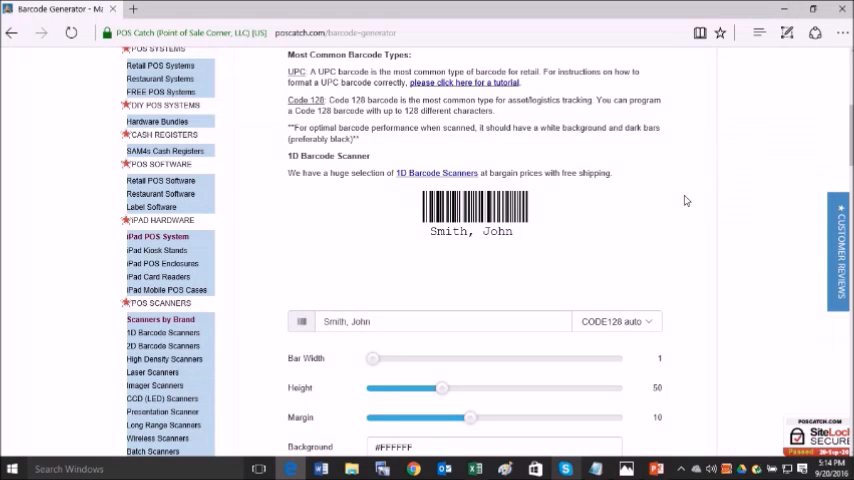
{"action": "mouse_move", "coordinate": [682, 200]}
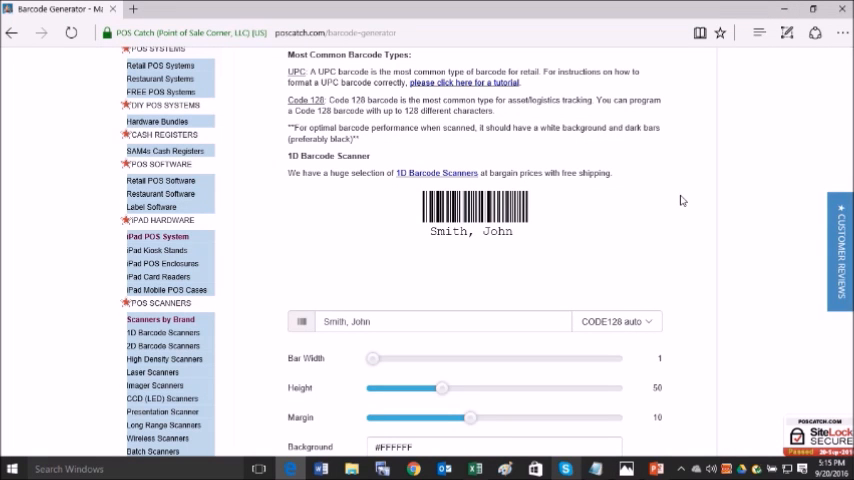
{"action": "mouse_move", "coordinate": [490, 224]}
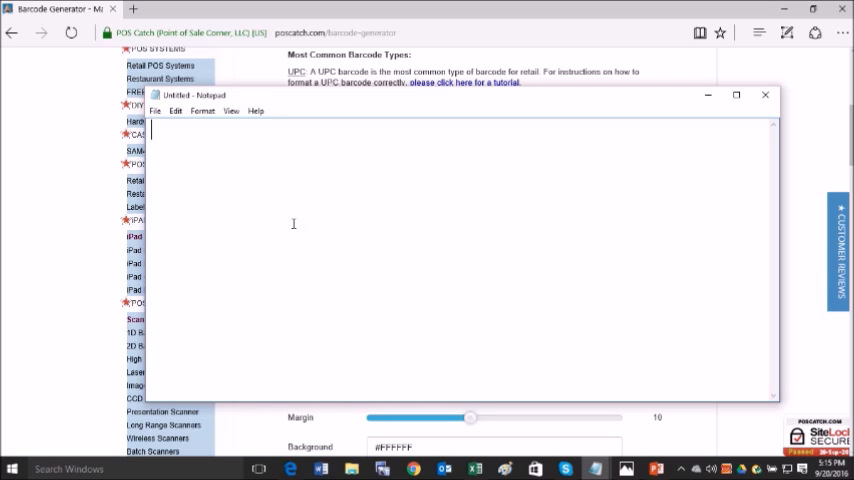
Step: Scan the barcode three times so 'SMITH, JOHN' appears on three Notepad lines
{"action": "type", "text": "SMITH, JOHN"}
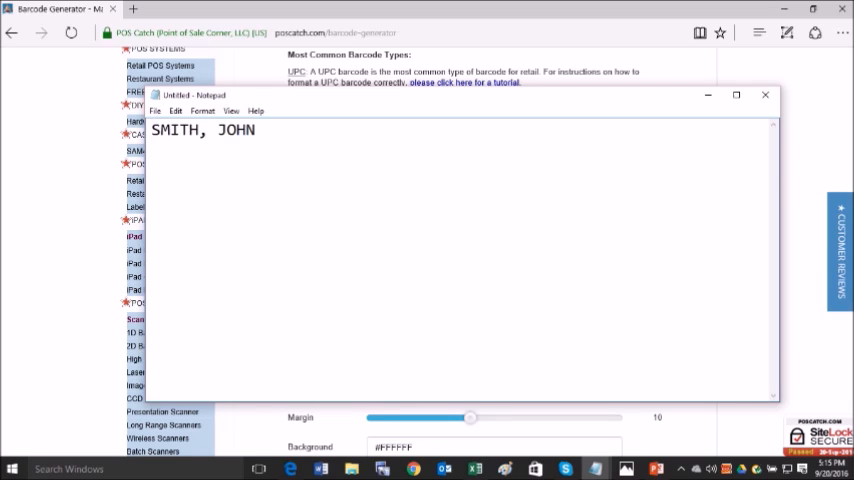
{"action": "type", "text": "SMITH, JOHN"}
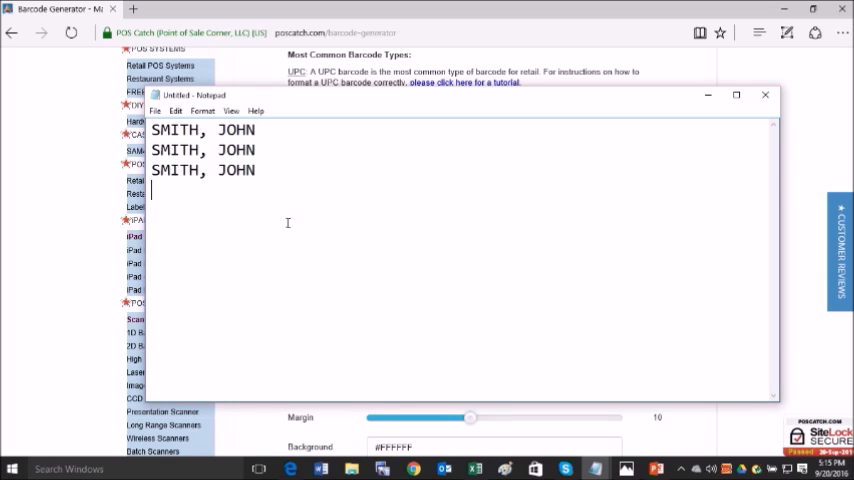
{"action": "type", "text": "SMITH, JOHN"}
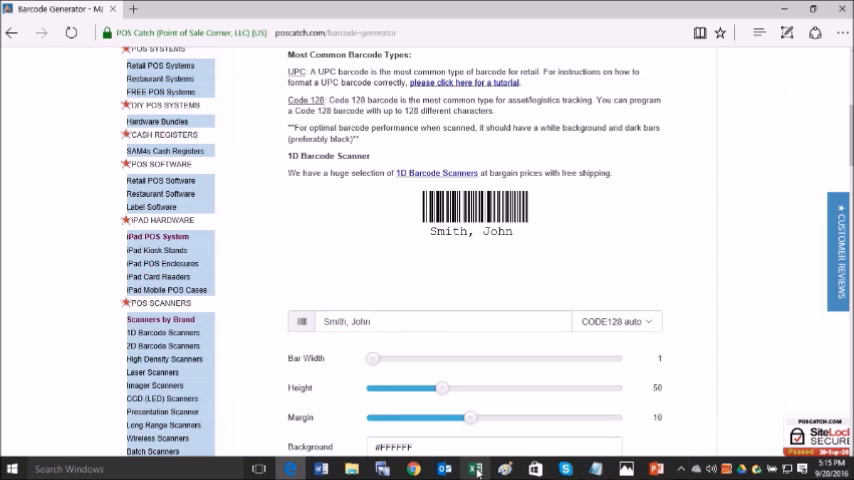
Step: In the blank workbook, enter =NOW() in A1 to show the live date and time
{"action": "left_click", "coordinate": [474, 468]}
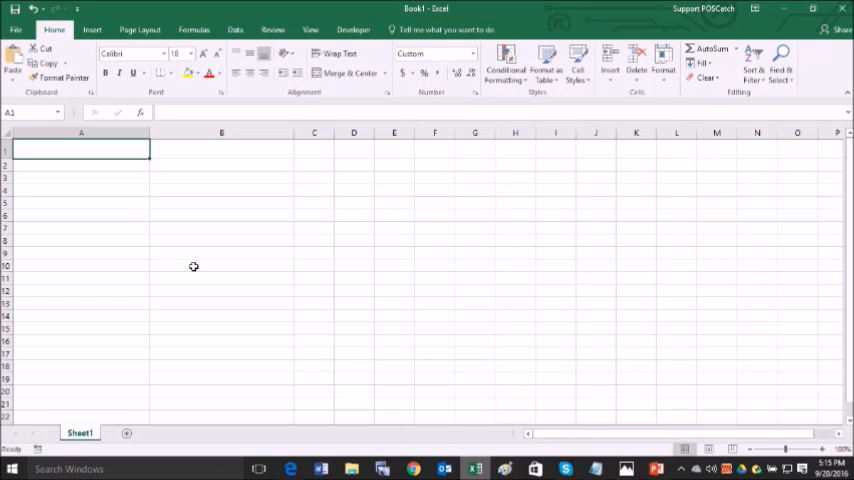
{"action": "mouse_move", "coordinate": [276, 280]}
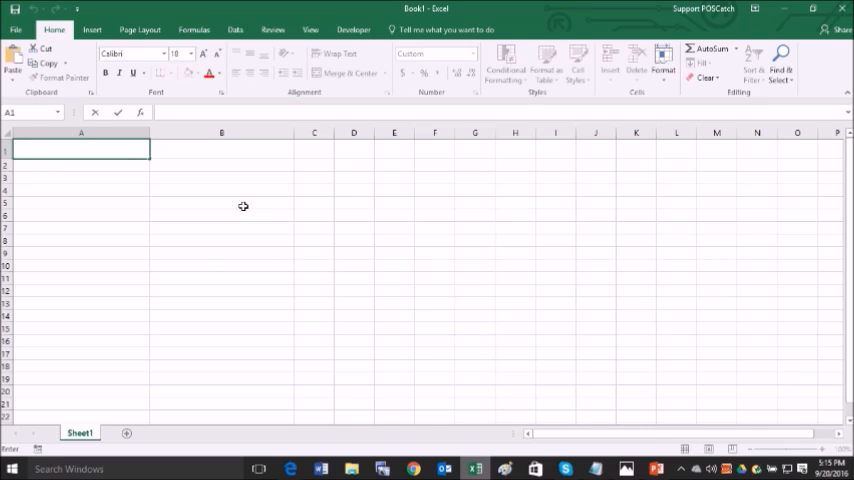
{"action": "type", "text": "=n"}
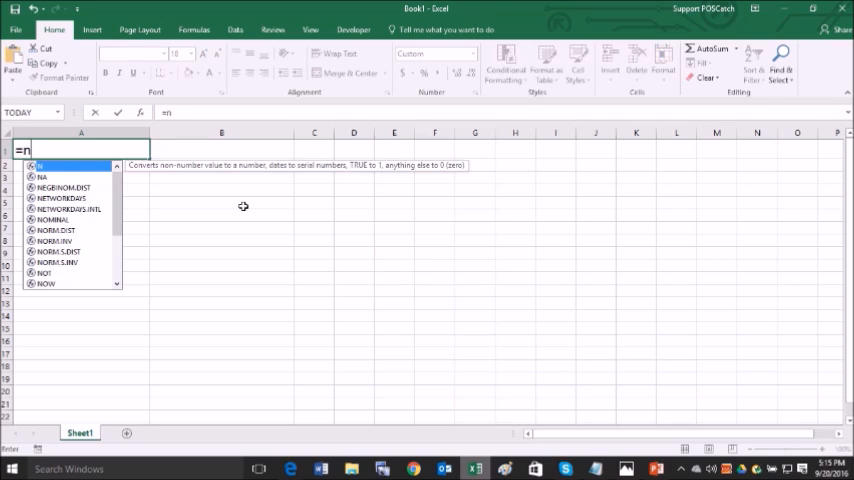
{"action": "type", "text": "ow("}
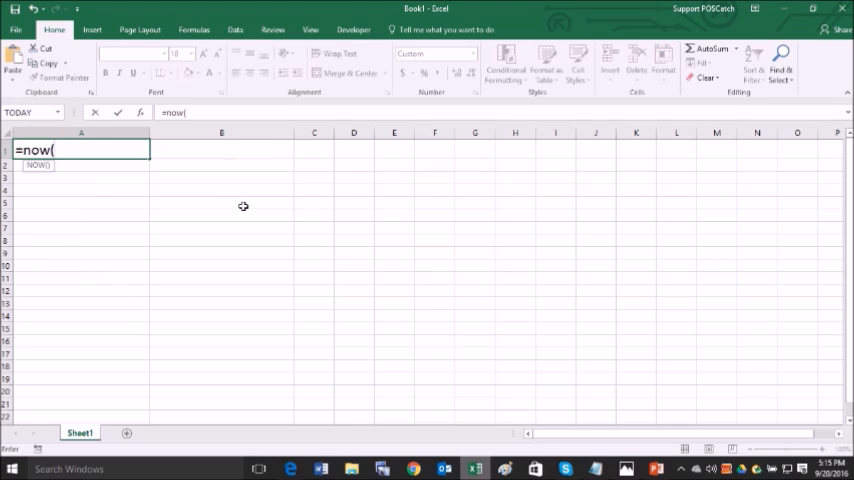
{"action": "type", "text": ")"}
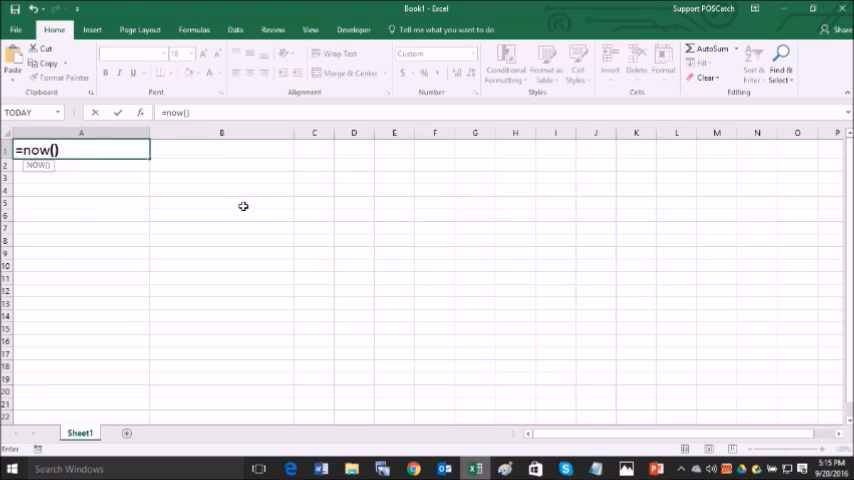
{"action": "key", "text": "Return"}
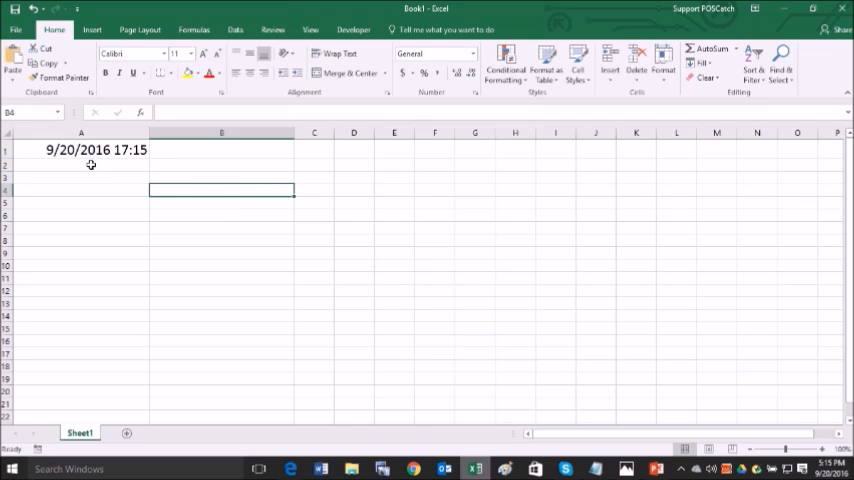
{"action": "mouse_move", "coordinate": [648, 350]}
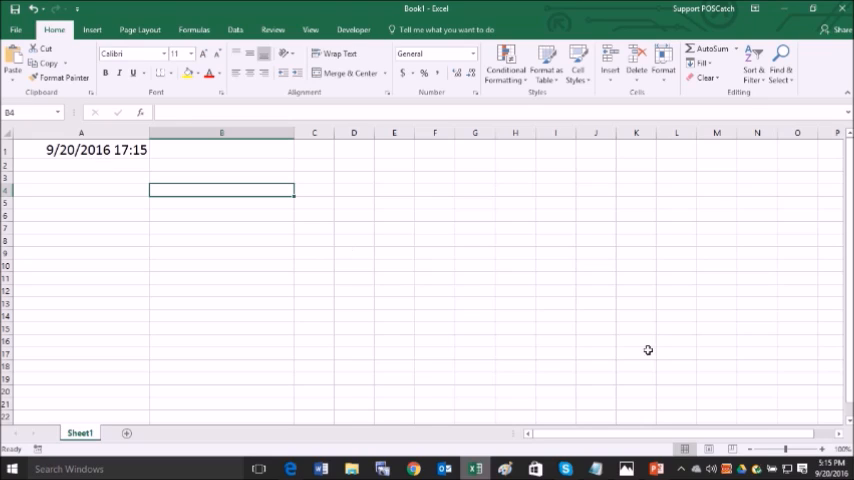
{"action": "mouse_move", "coordinate": [90, 160]}
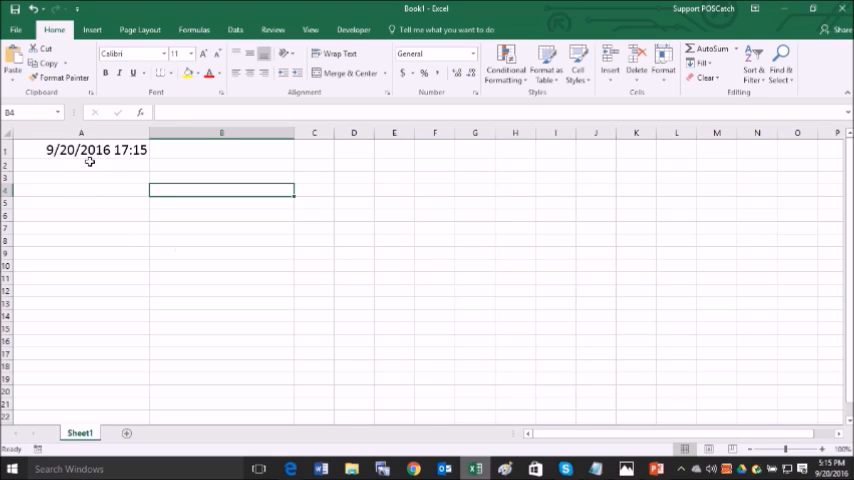
{"action": "mouse_move", "coordinate": [110, 156]}
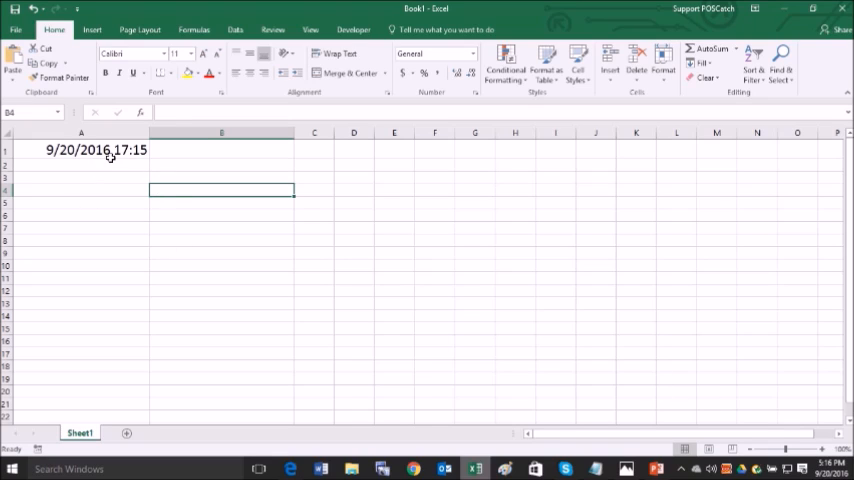
Step: Enter 'SMITH, JOHN' in B1 beside the timestamp and give it a larger font size
{"action": "left_click", "coordinate": [220, 150]}
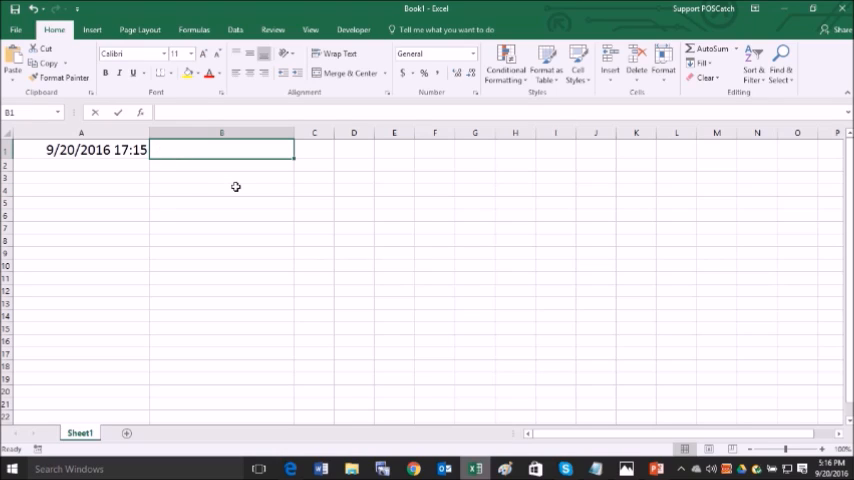
{"action": "type", "text": "SMITH, JOHN"}
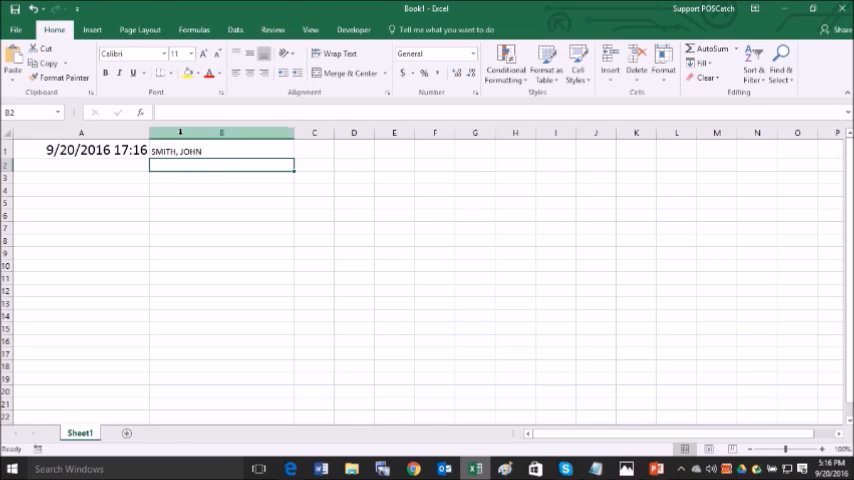
{"action": "left_click", "coordinate": [220, 150]}
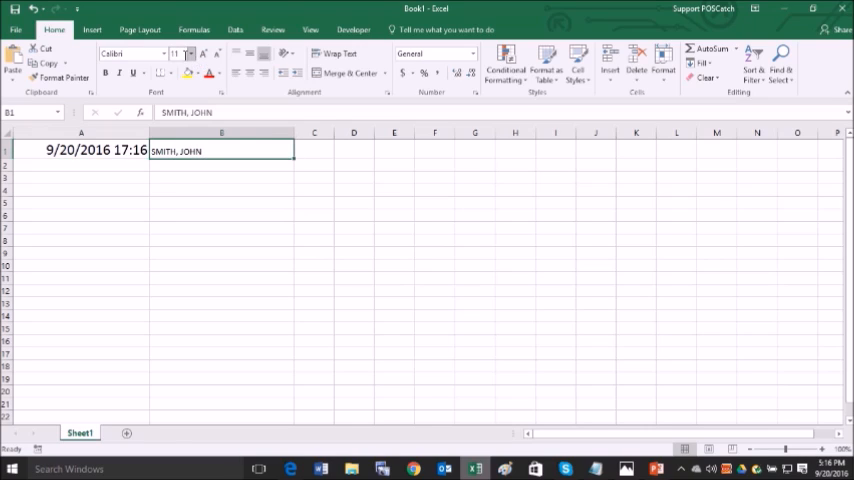
{"action": "left_click", "coordinate": [188, 52]}
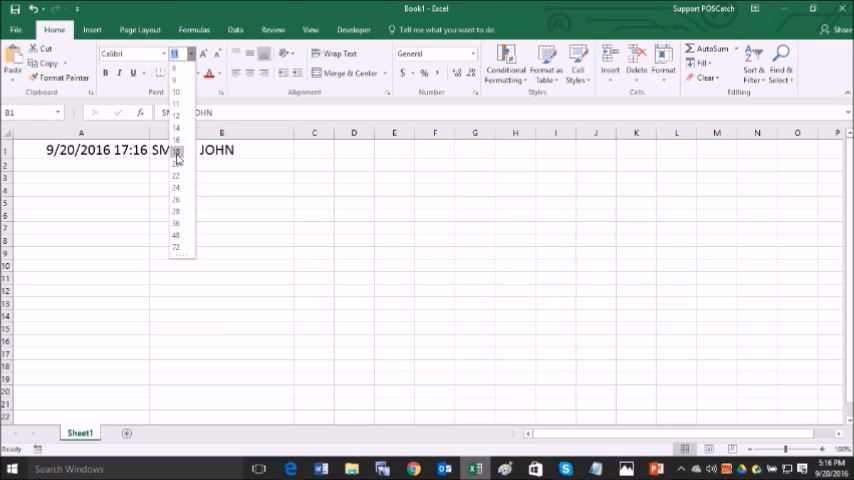
{"action": "left_click", "coordinate": [176, 164]}
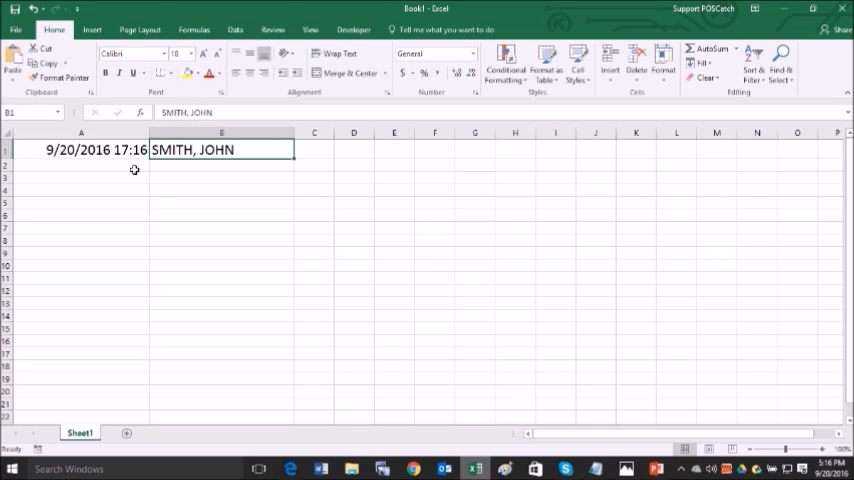
{"action": "mouse_move", "coordinate": [212, 176]}
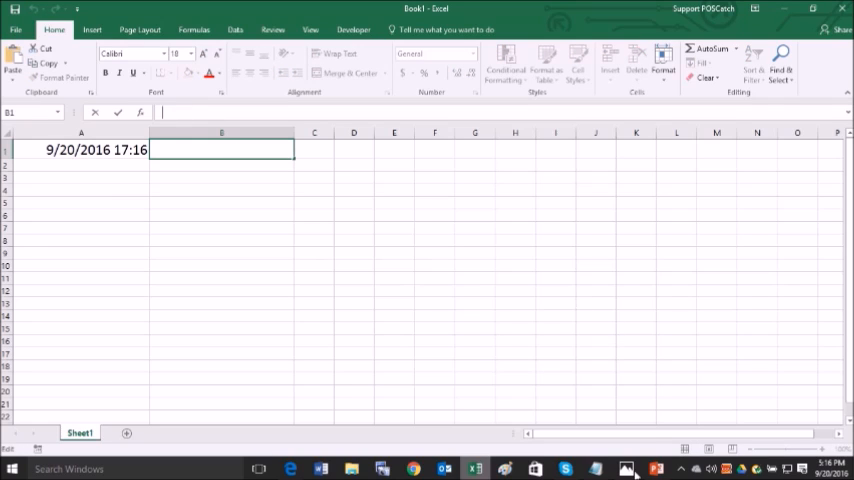
{"action": "mouse_move", "coordinate": [596, 468]}
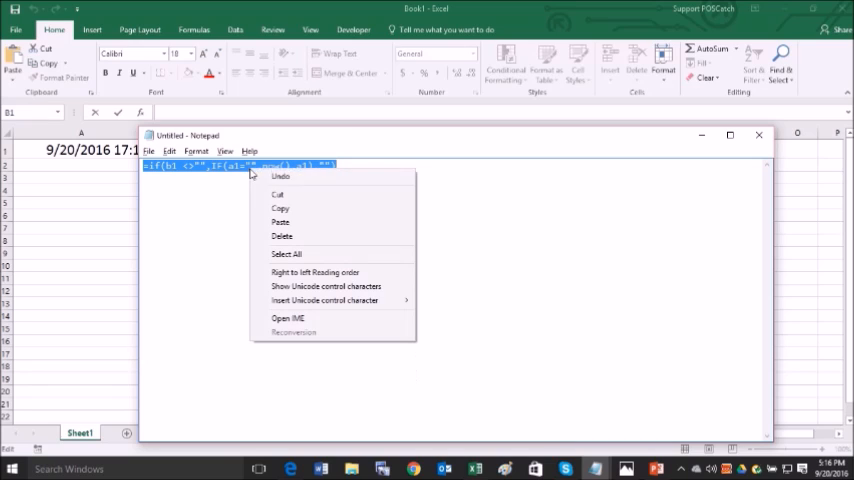
Step: Cut the conditional B1/NOW() formula from Notepad and paste it into A1, then select B1 for a scan
{"action": "left_click", "coordinate": [280, 236]}
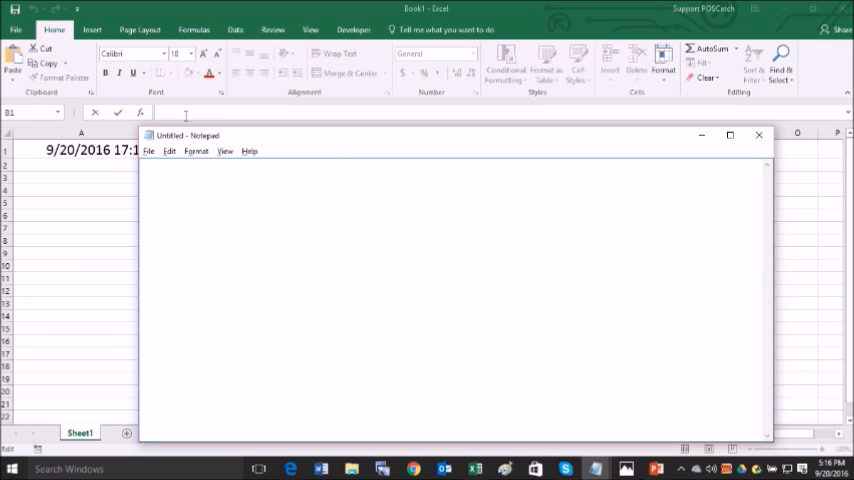
{"action": "left_click", "coordinate": [758, 136]}
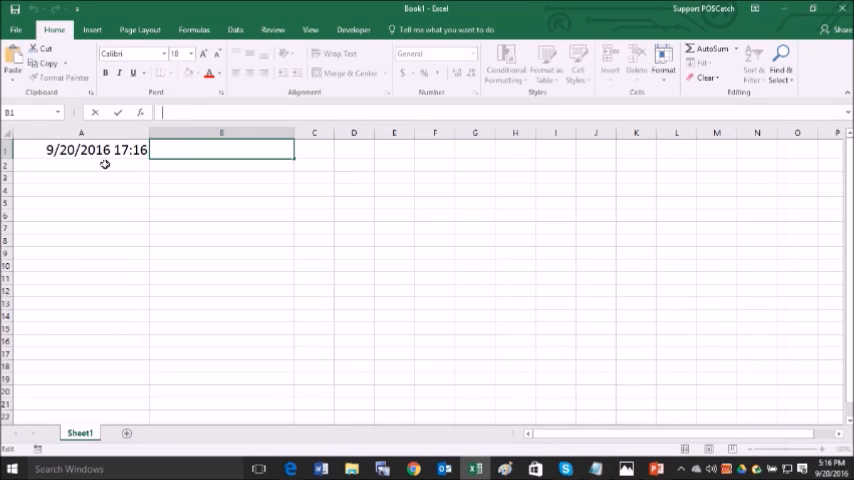
{"action": "left_click", "coordinate": [80, 148]}
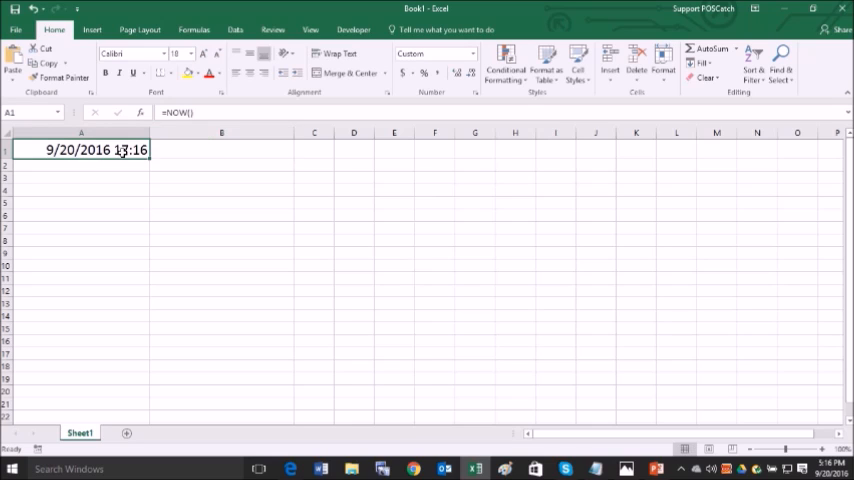
{"action": "right_click", "coordinate": [80, 148]}
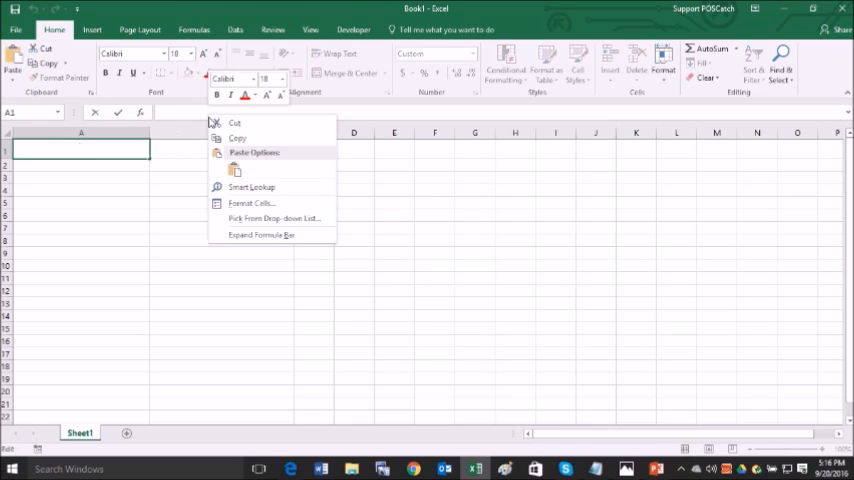
{"action": "left_click", "coordinate": [80, 190]}
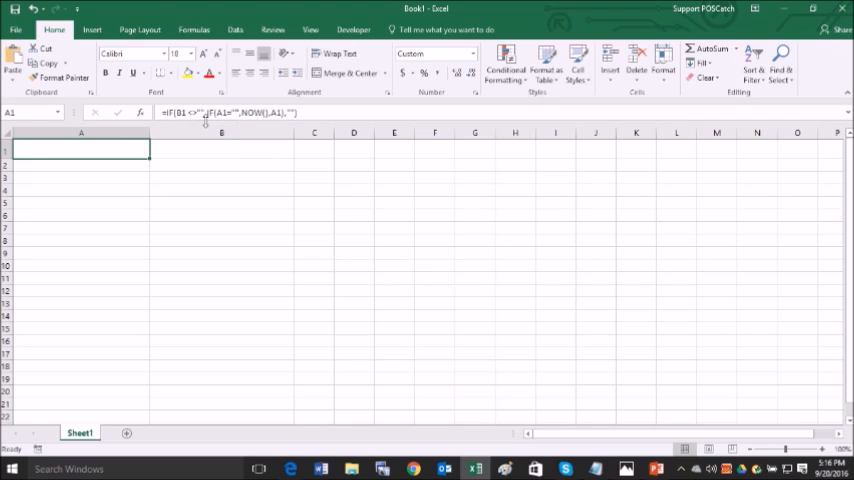
{"action": "mouse_move", "coordinate": [210, 118]}
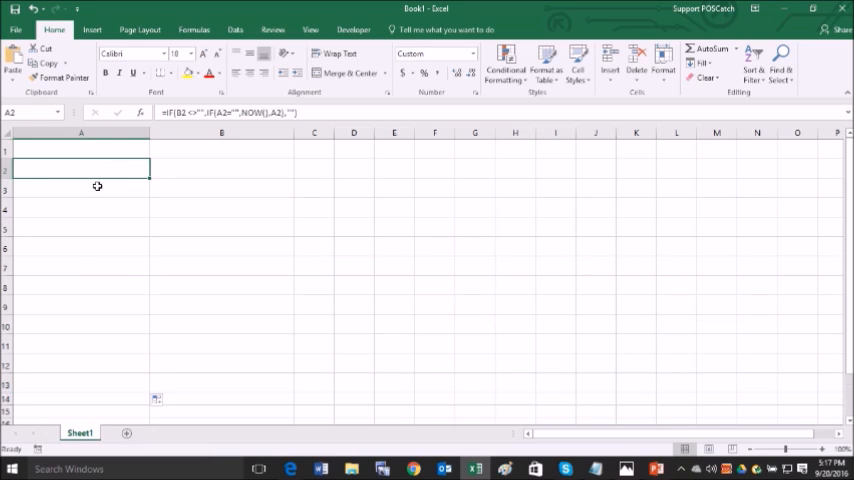
{"action": "left_click", "coordinate": [80, 150]}
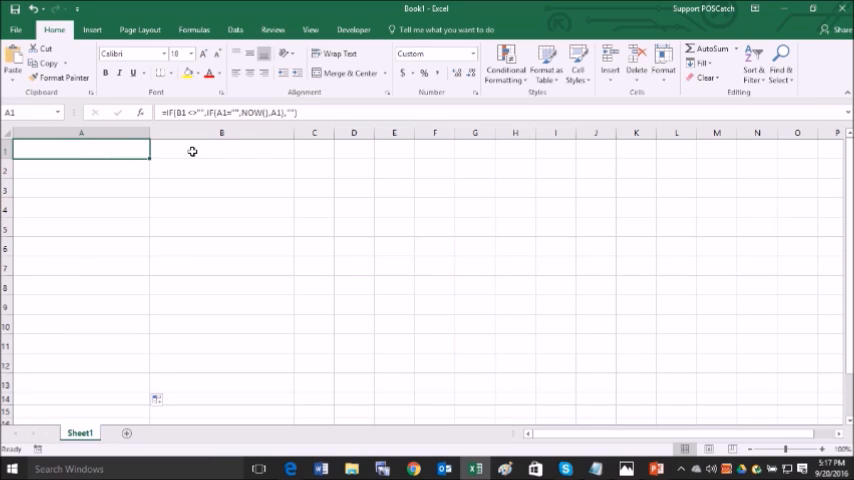
{"action": "left_click", "coordinate": [220, 150]}
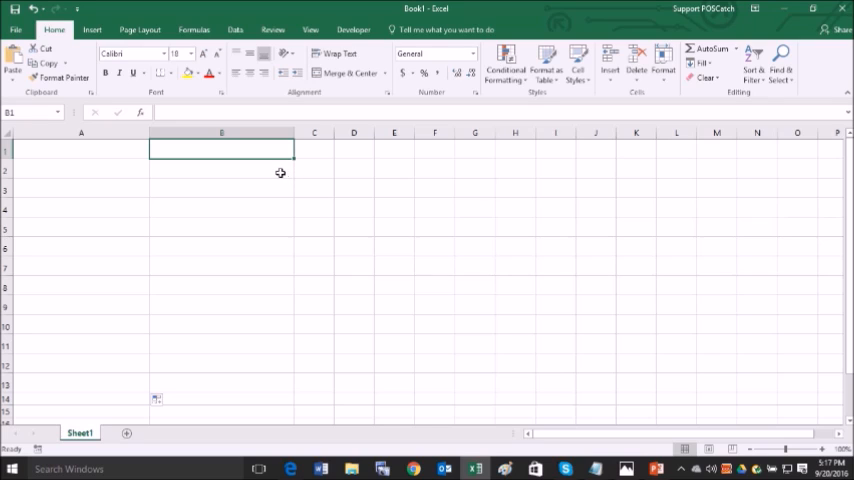
Step: Enter 'SMITH, JOHN' in B1, dismiss the circular reference warning and enable iterative calculation
{"action": "type", "text": "SMITH, JOHN"}
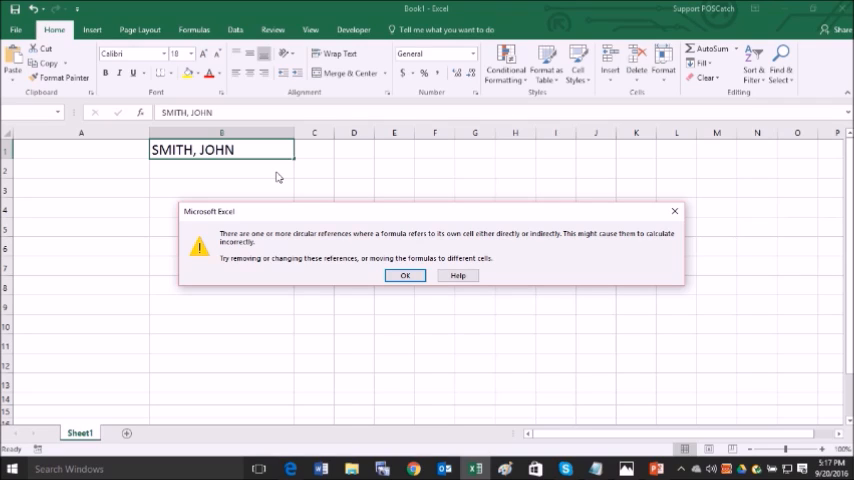
{"action": "mouse_move", "coordinate": [276, 176]}
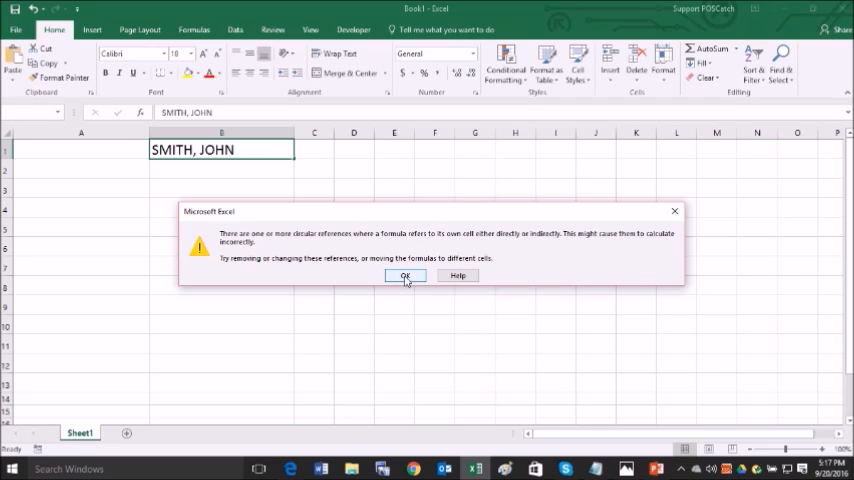
{"action": "left_click", "coordinate": [404, 276]}
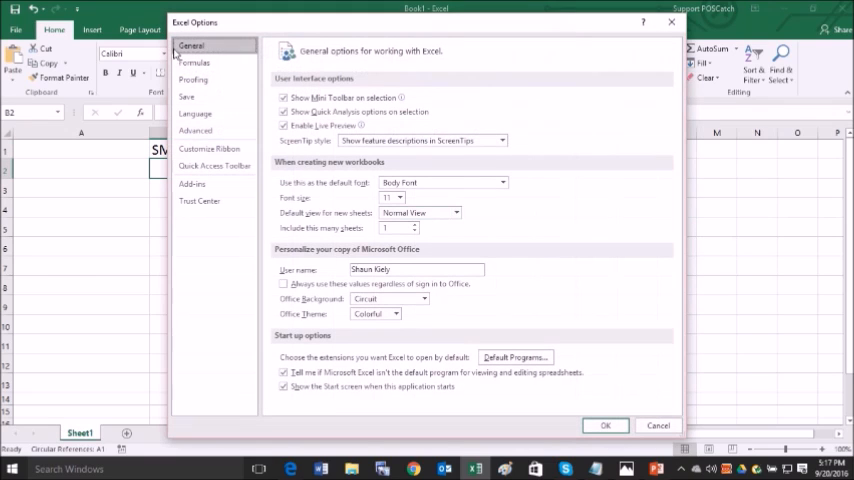
{"action": "left_click", "coordinate": [194, 64]}
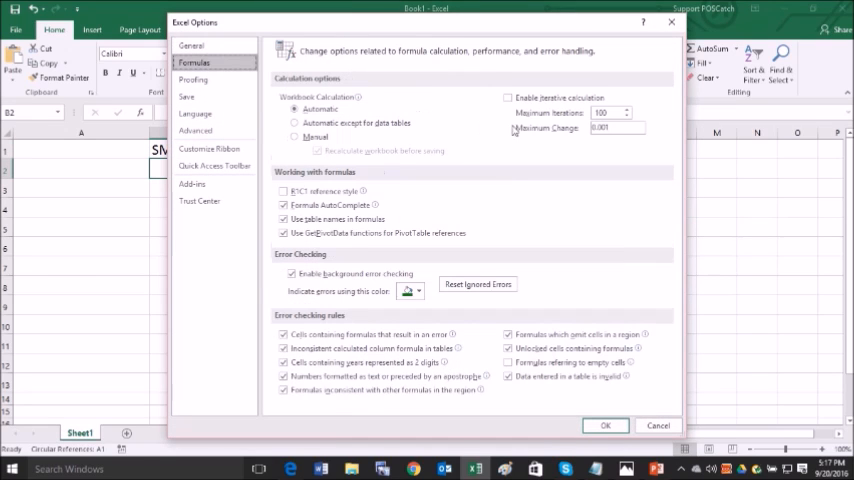
{"action": "left_click", "coordinate": [508, 96]}
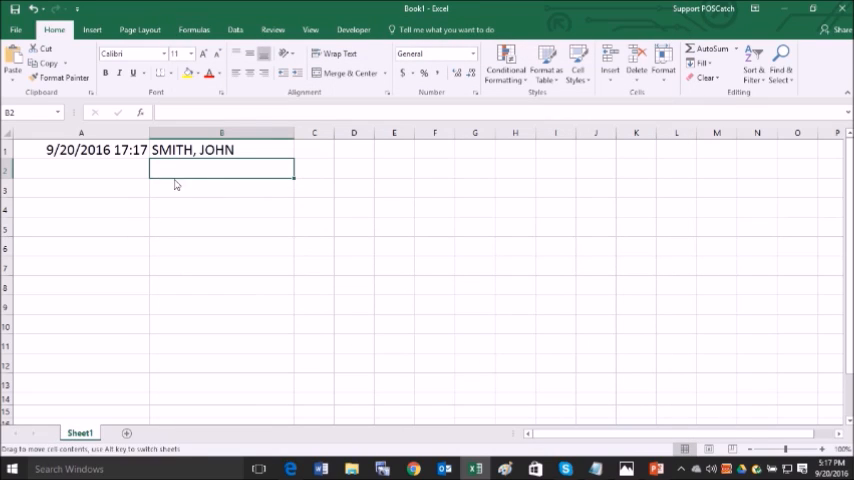
Step: Log a 'SMITH, JOHN' scan in B2 and enlarge the font for all of column B
{"action": "left_click", "coordinate": [80, 148]}
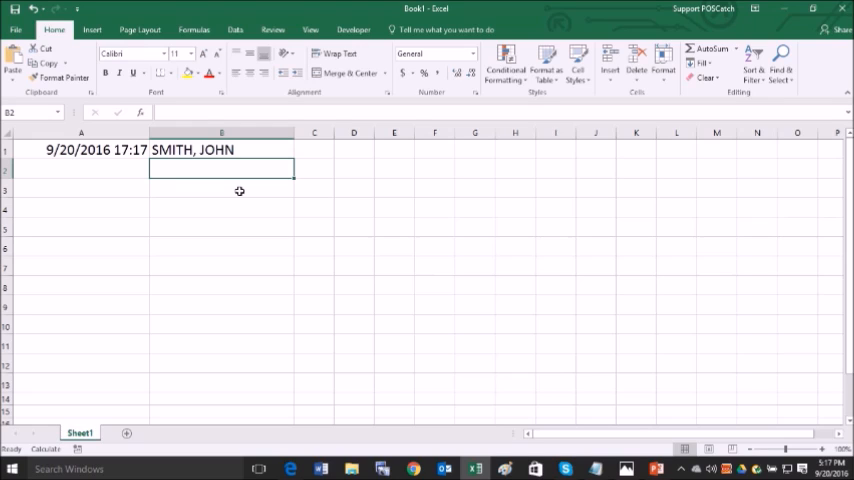
{"action": "key", "text": "Return"}
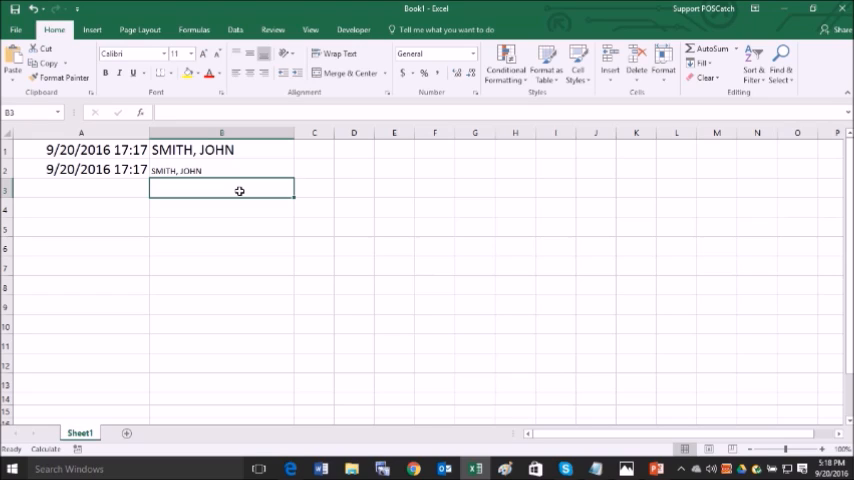
{"action": "left_click", "coordinate": [220, 170]}
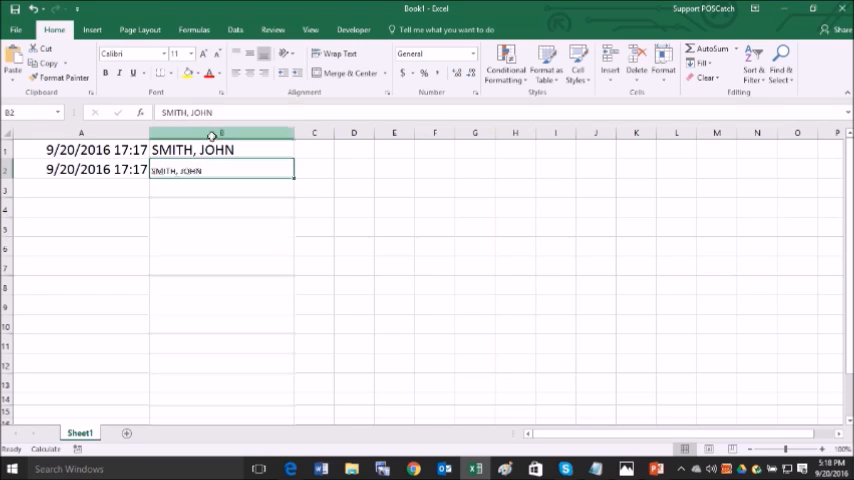
{"action": "left_click", "coordinate": [220, 132]}
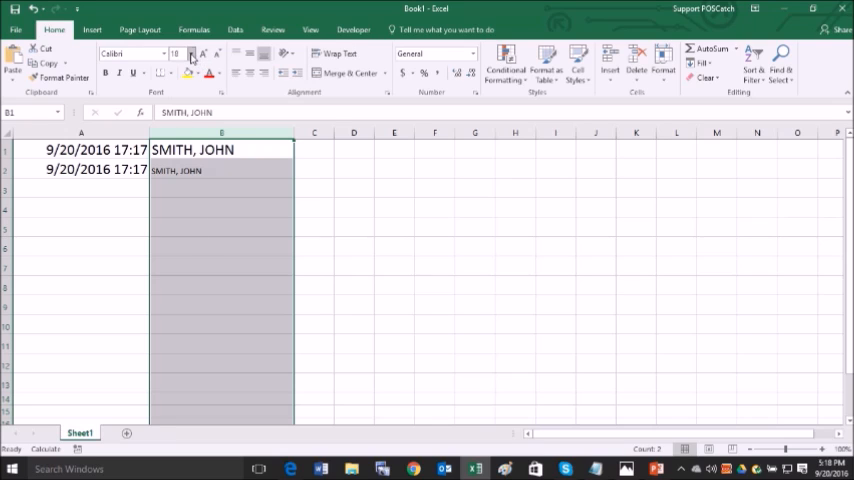
{"action": "left_click", "coordinate": [190, 54]}
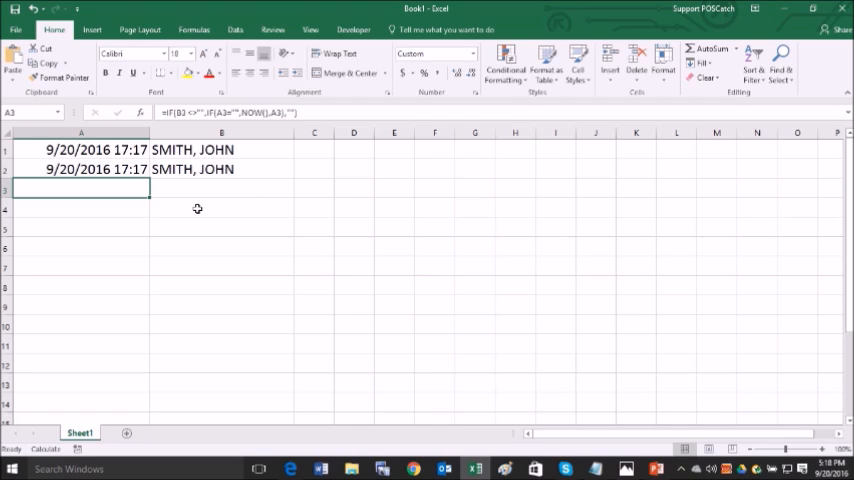
Step: Continue scanning 'SMITH, JOHN' into B3 onward, each row gaining its own 17:17 or 17:18 timestamp
{"action": "left_click", "coordinate": [220, 188]}
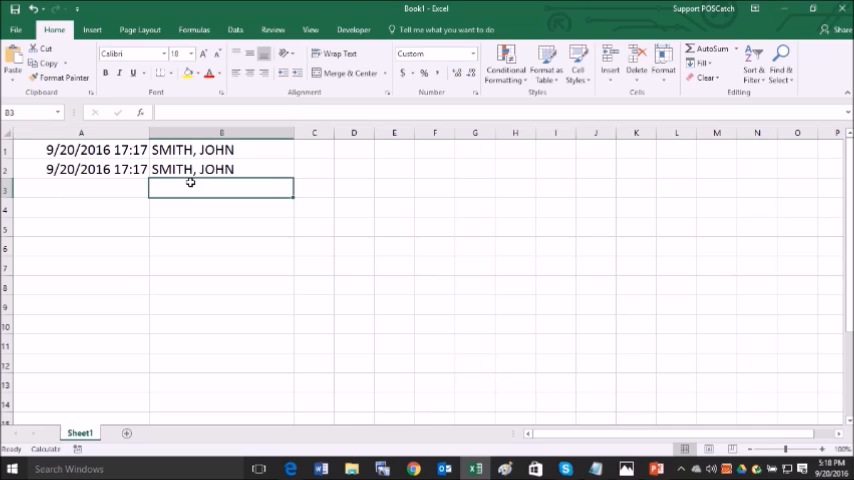
{"action": "left_click", "coordinate": [434, 52]}
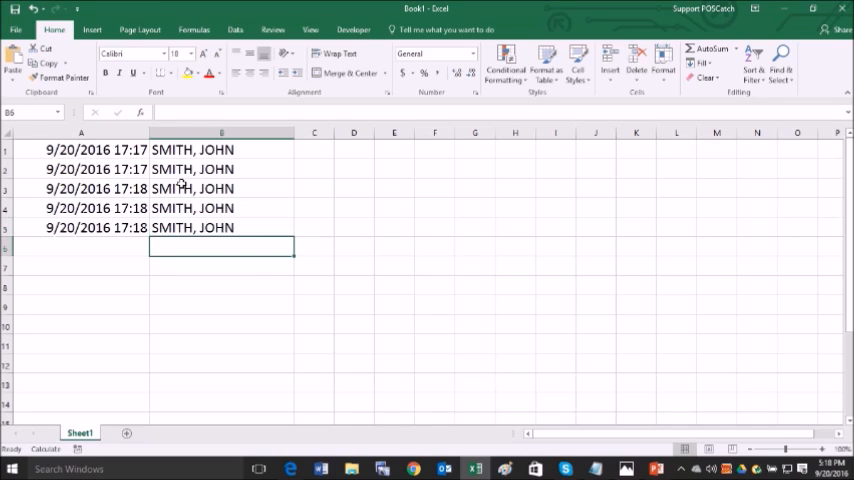
{"action": "type", "text": "SMITH, JOHN"}
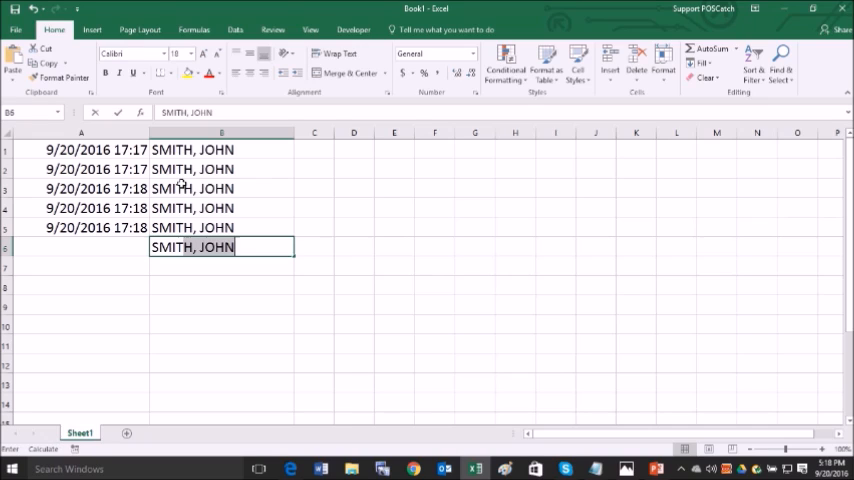